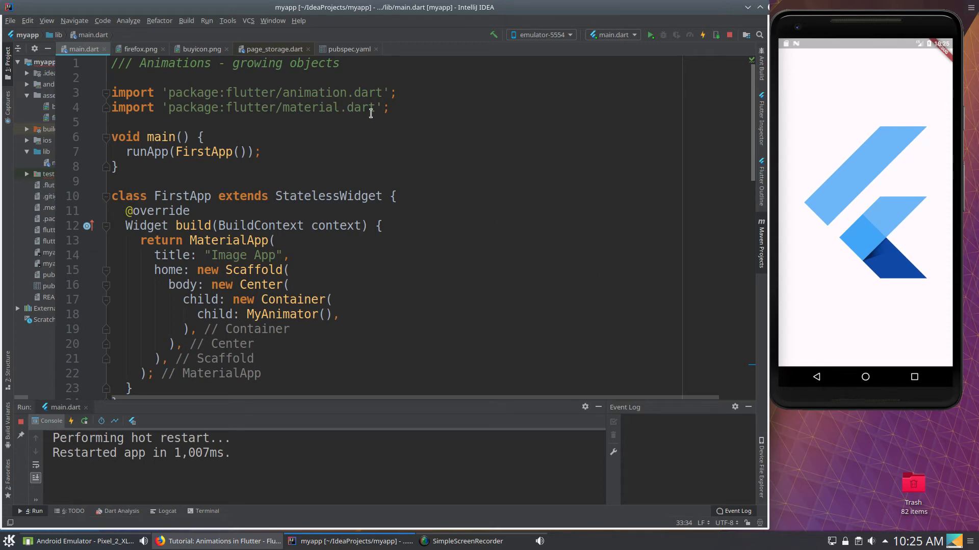
pyautogui.moveTo(830, 227)
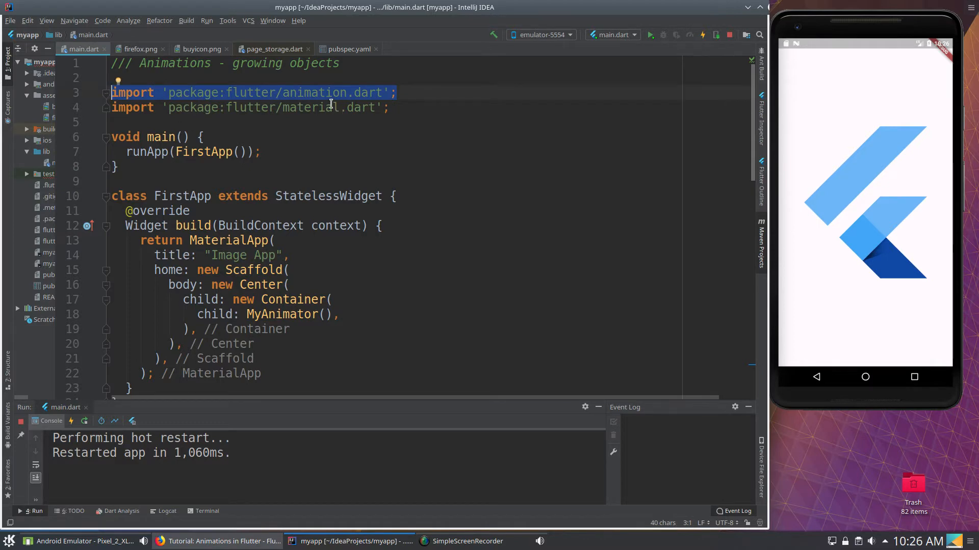
# Step: Walk through main.dart, clearing highlights on the animation import and the MyAnimator() call
pyautogui.click(406, 107)
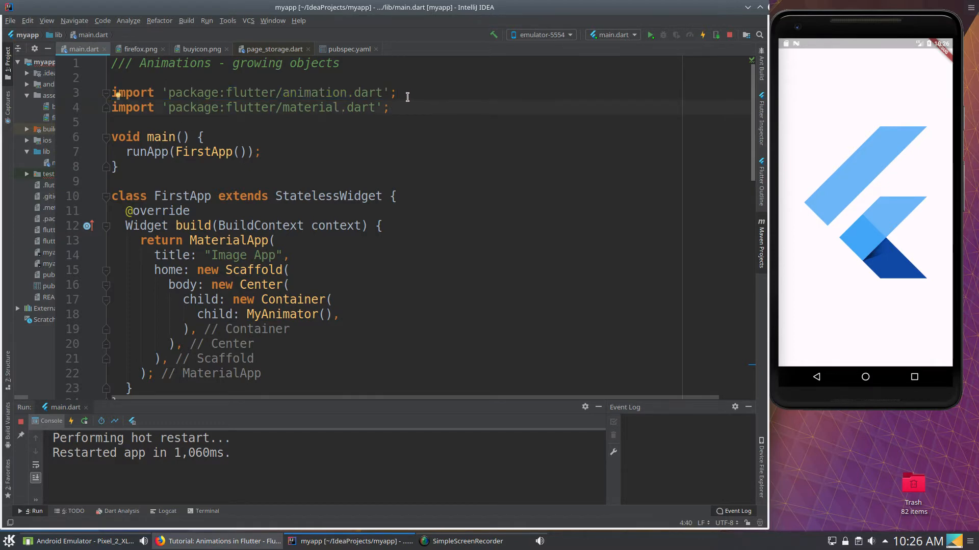
pyautogui.scroll(-3)
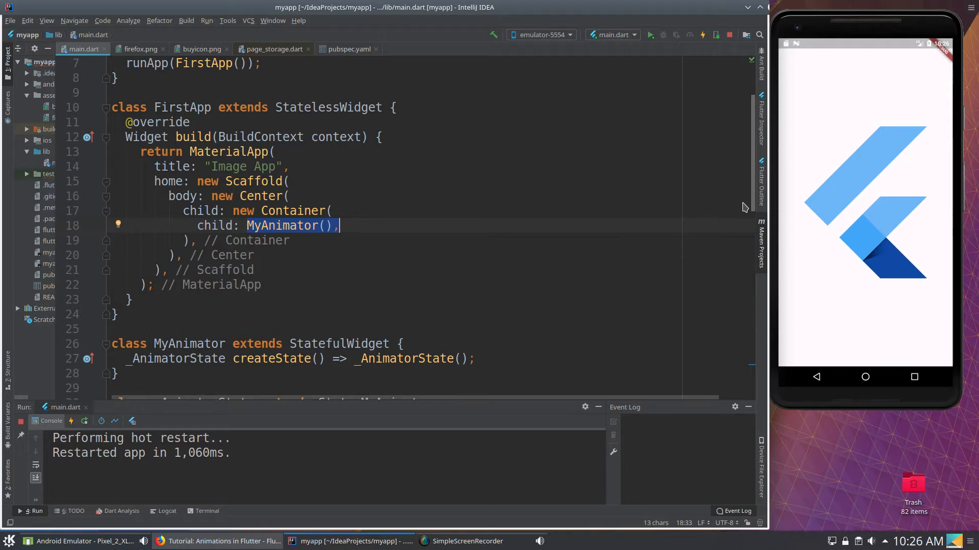
pyautogui.click(243, 210)
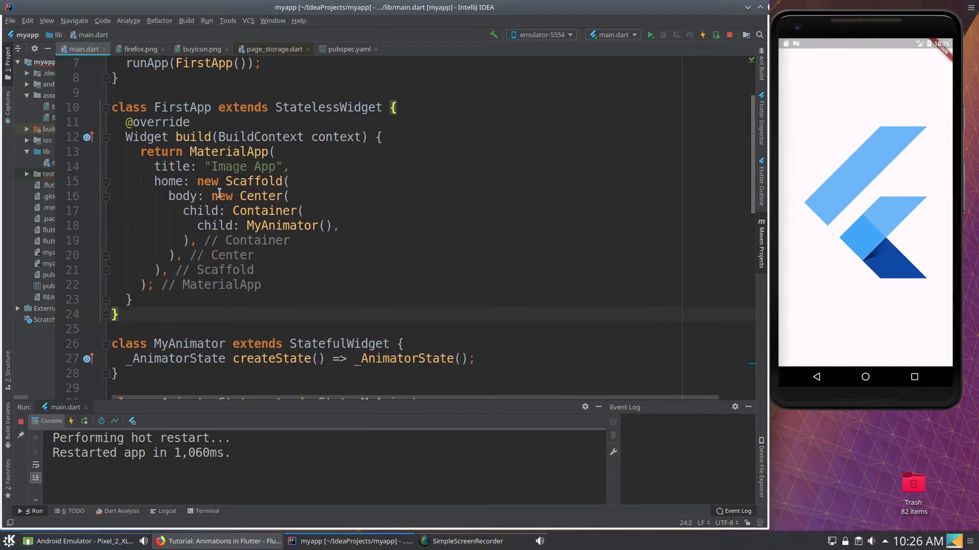
pyautogui.scroll(-3)
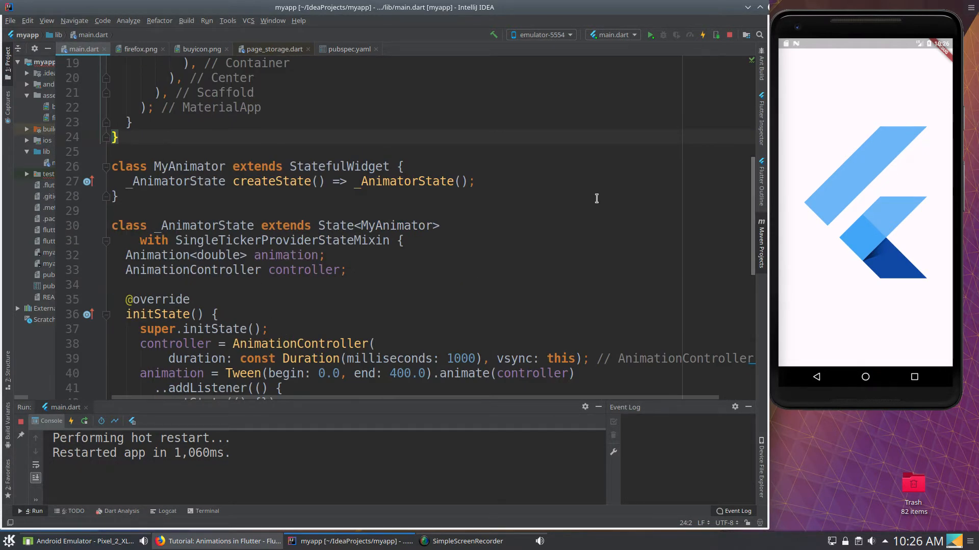
pyautogui.moveTo(872, 82)
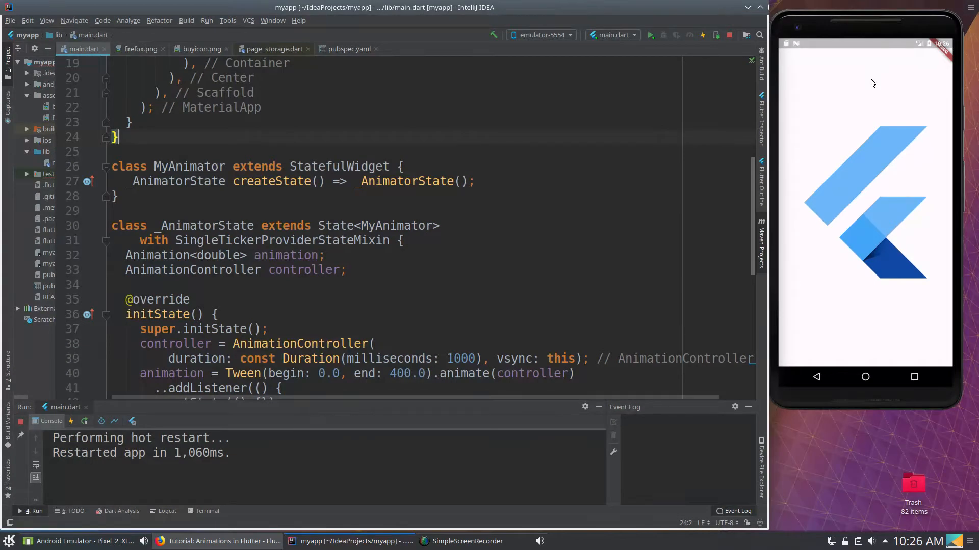
pyautogui.moveTo(831, 302)
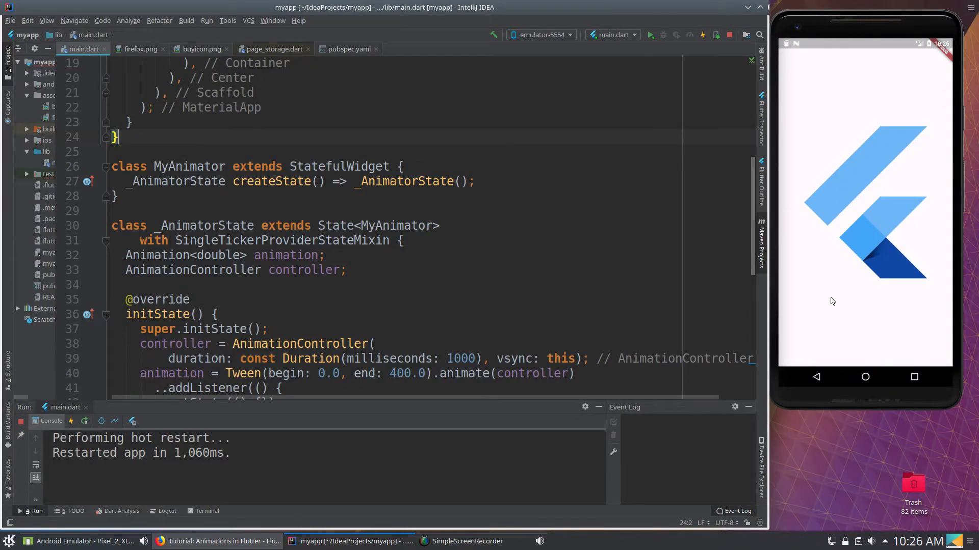
pyautogui.moveTo(864, 159)
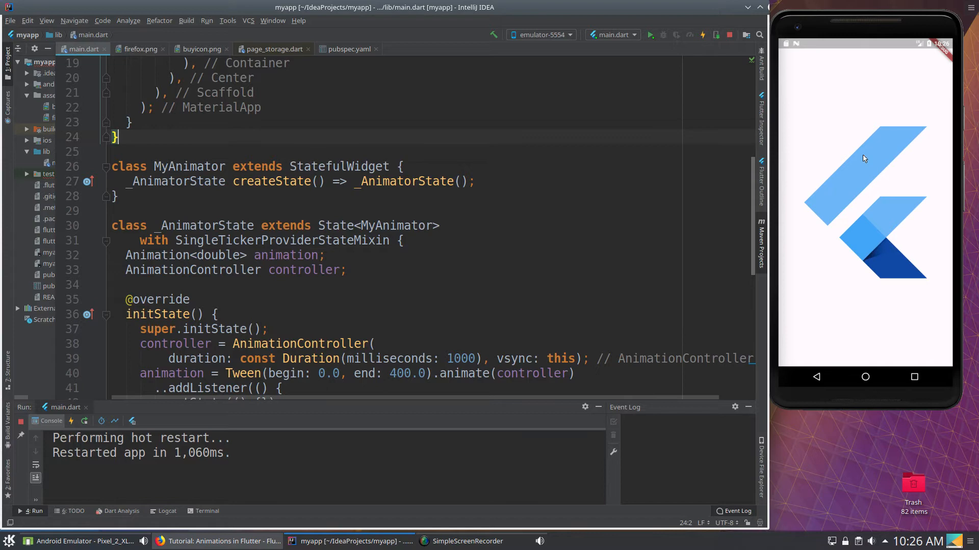
pyautogui.moveTo(862, 160)
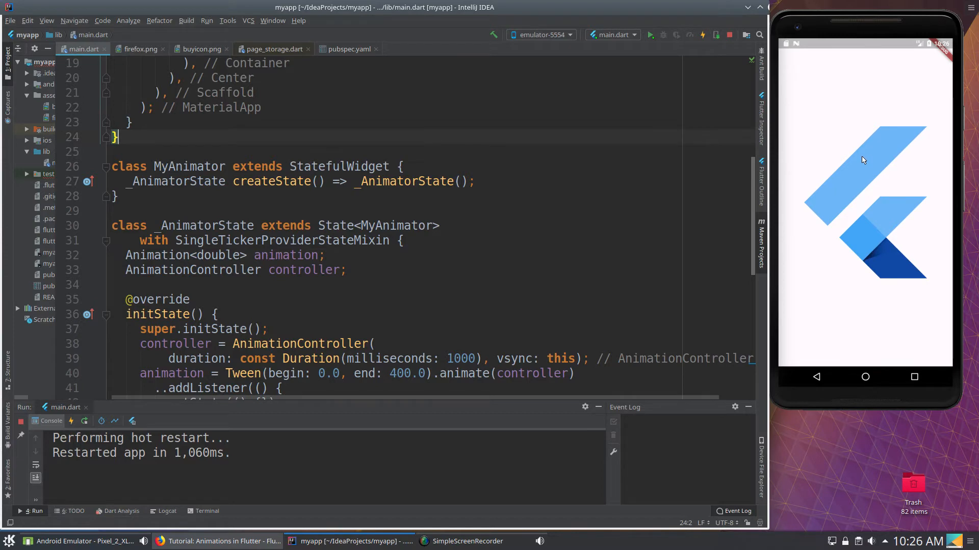
pyautogui.moveTo(852, 226)
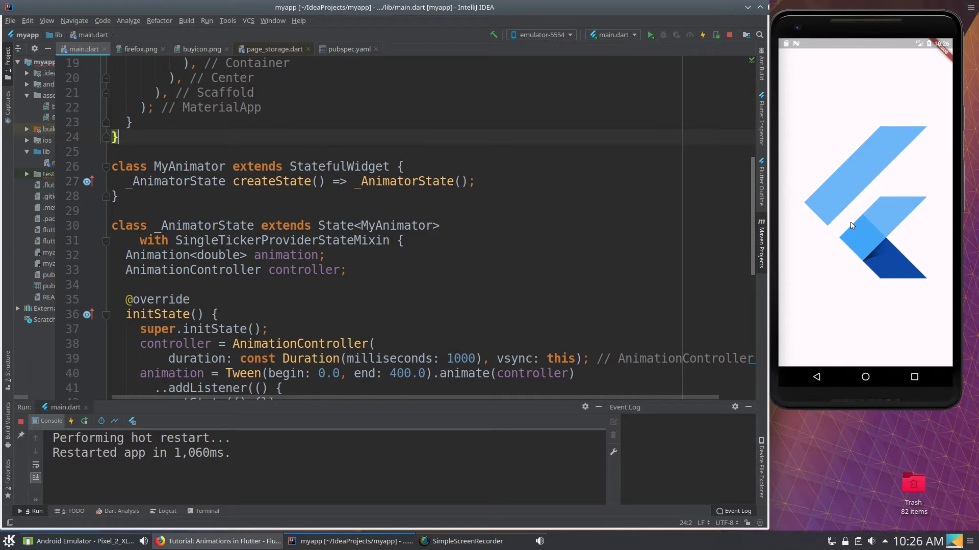
pyautogui.moveTo(863, 154)
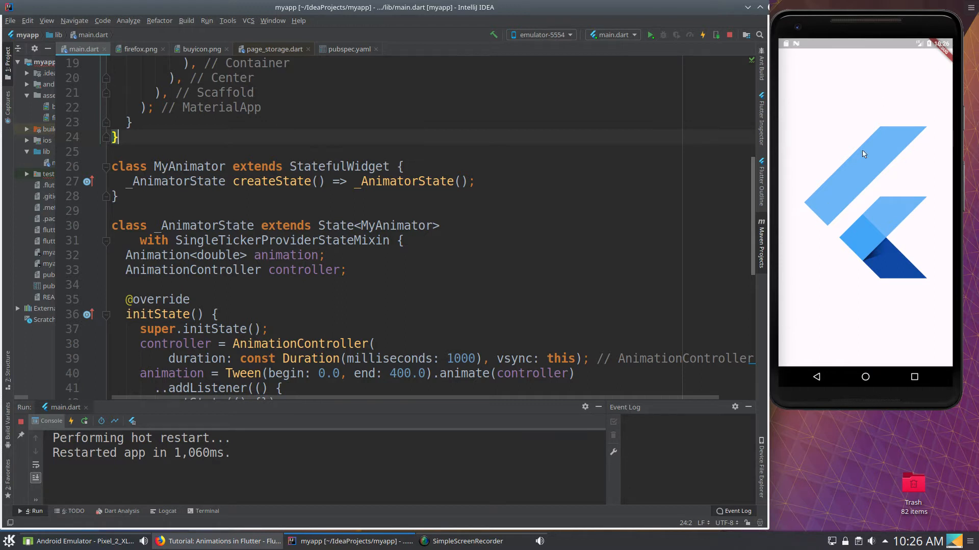
pyautogui.moveTo(853, 280)
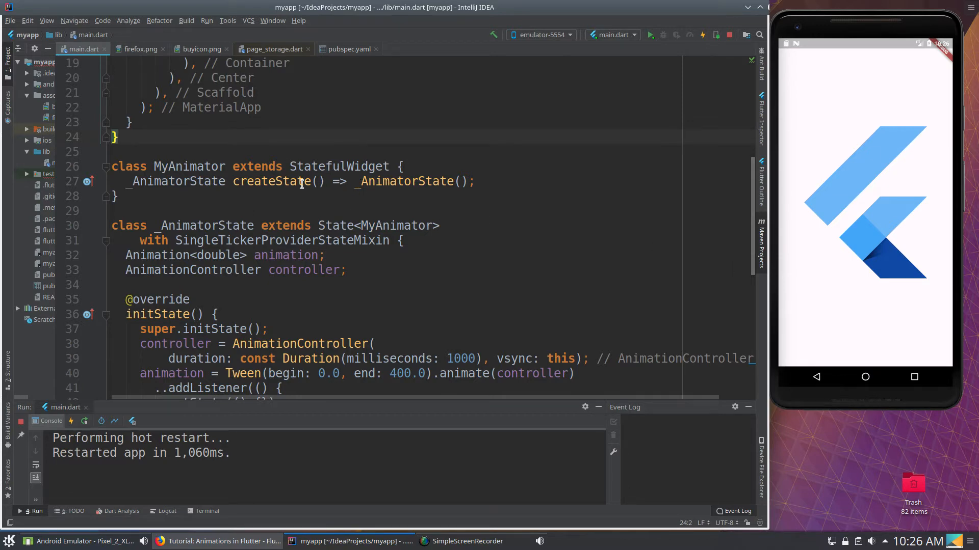
pyautogui.doubleClick(339, 166)
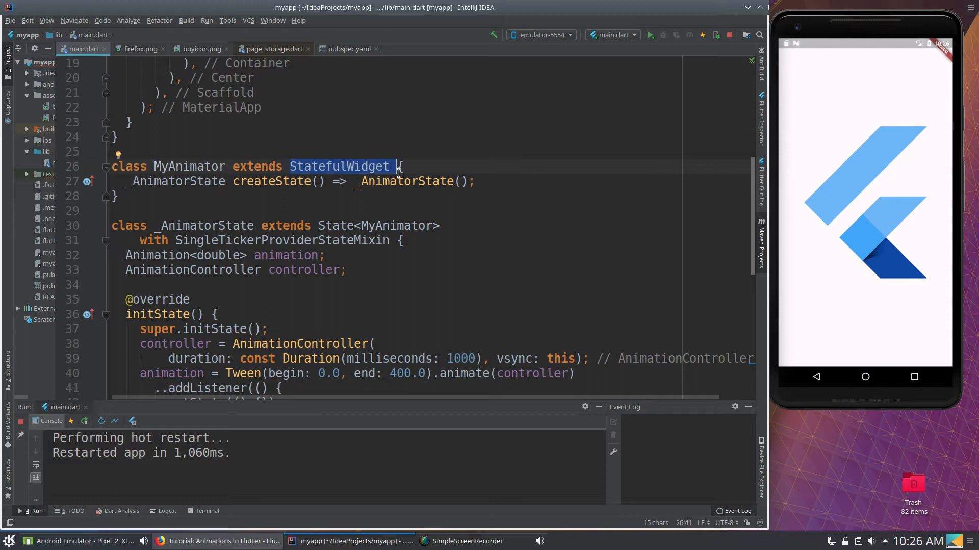
pyautogui.click(181, 240)
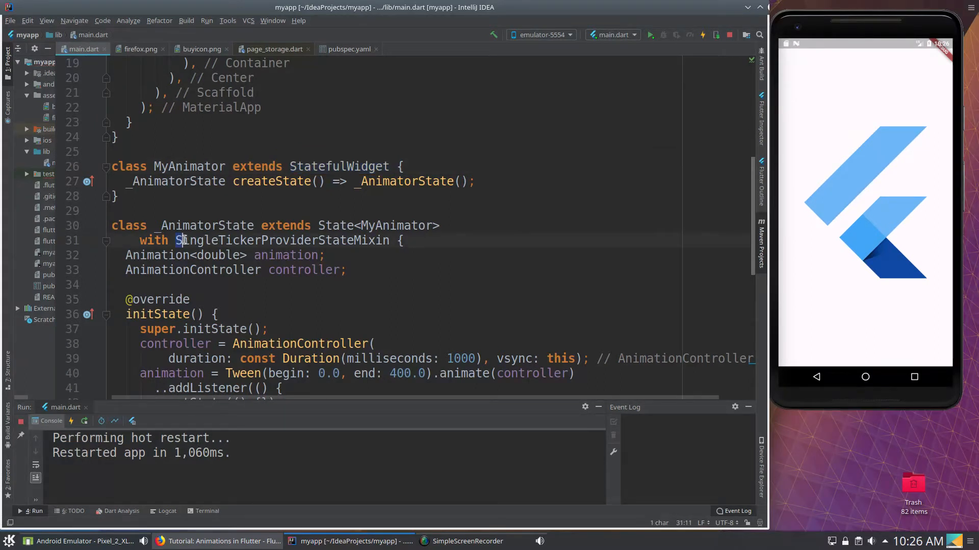
pyautogui.doubleClick(281, 241)
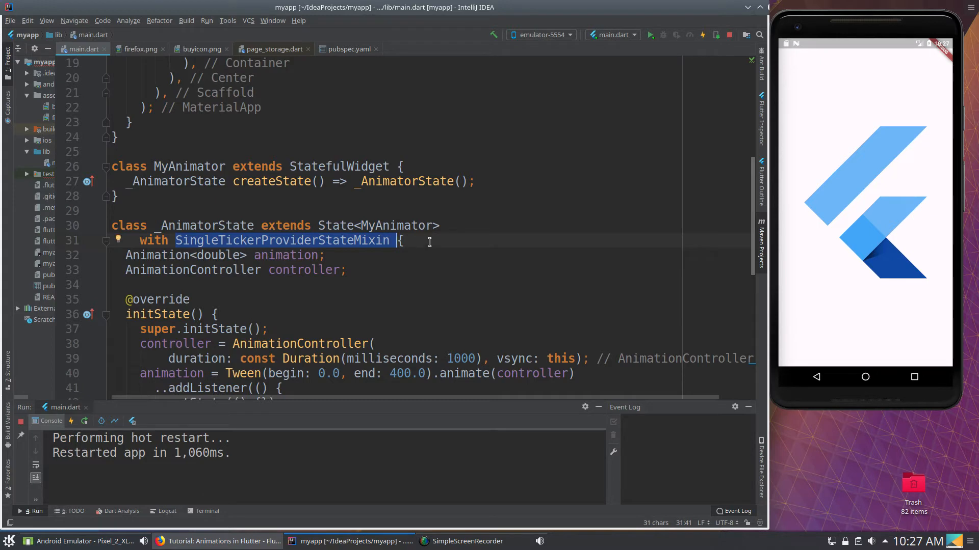
pyautogui.moveTo(857, 107)
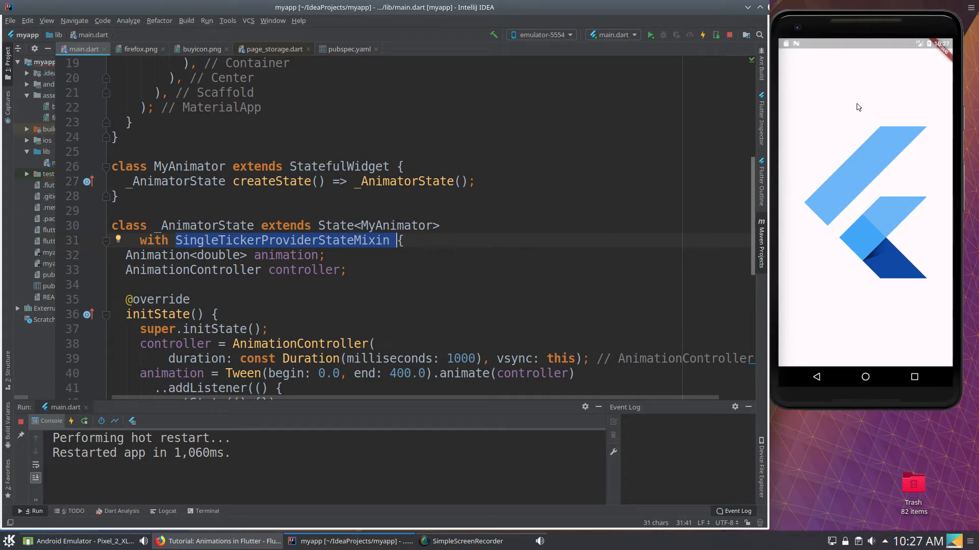
pyautogui.moveTo(835, 272)
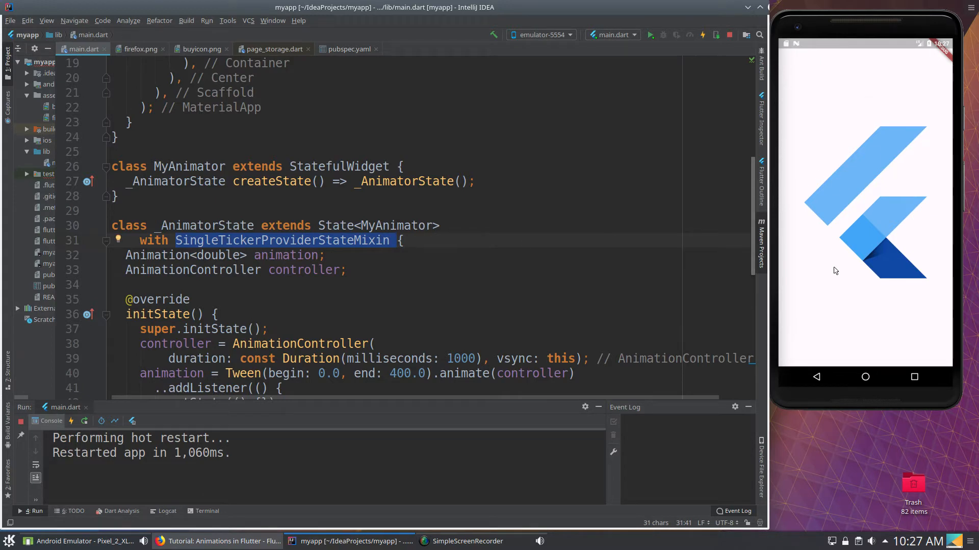
pyautogui.moveTo(867, 291)
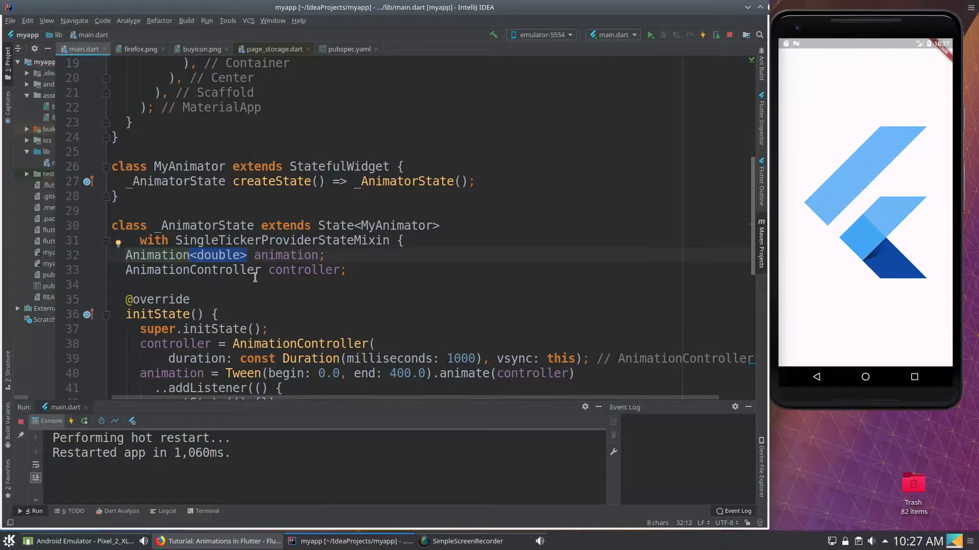
pyautogui.moveTo(297, 266)
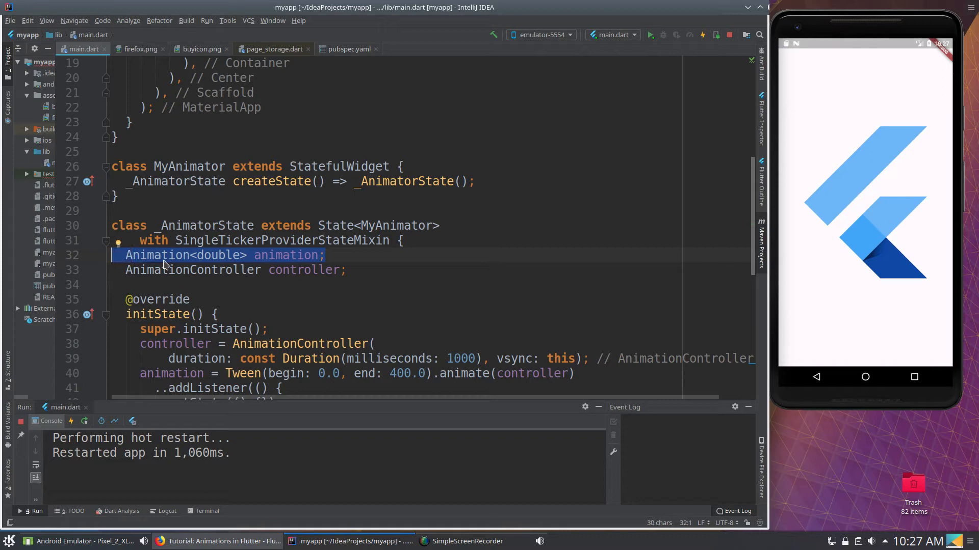
pyautogui.moveTo(207, 269)
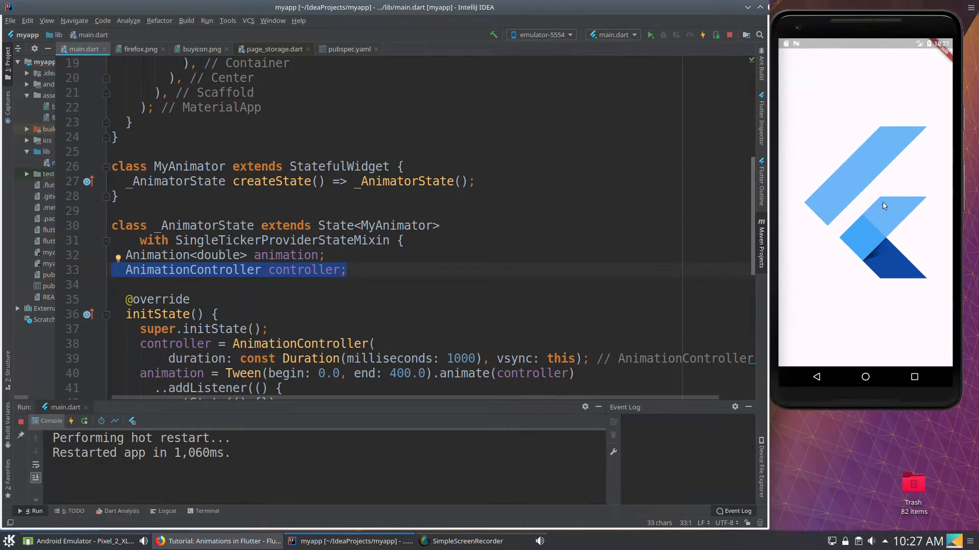
pyautogui.moveTo(877, 216)
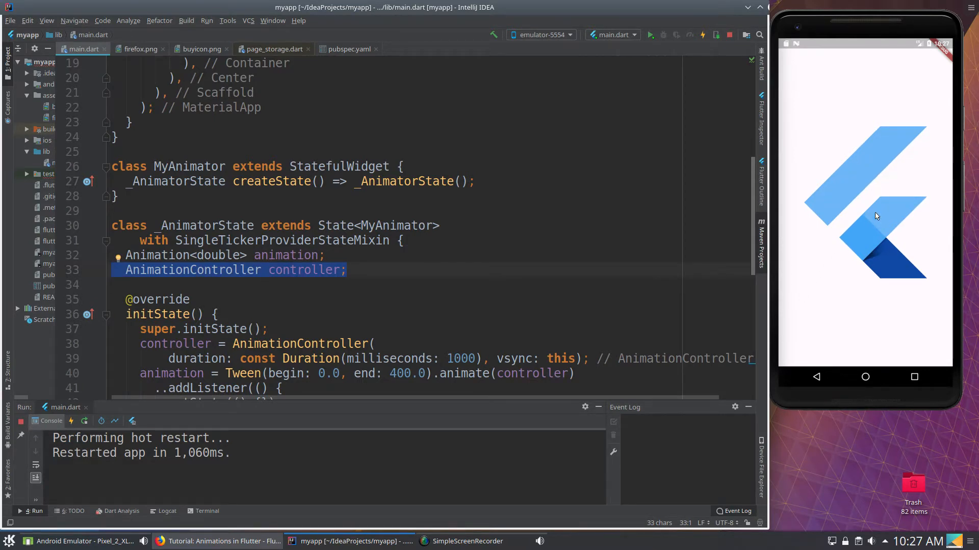
pyautogui.moveTo(877, 188)
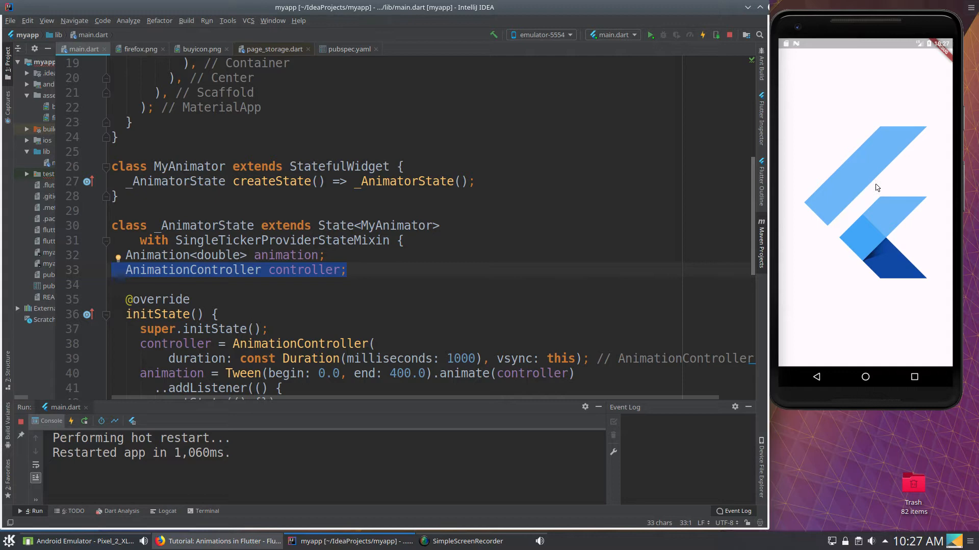
pyautogui.moveTo(526, 210)
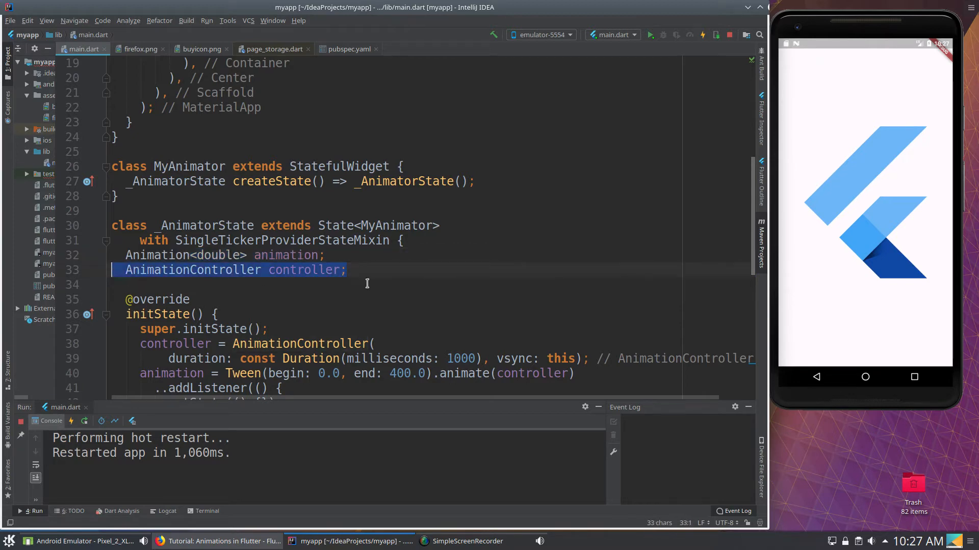
pyautogui.moveTo(887, 191)
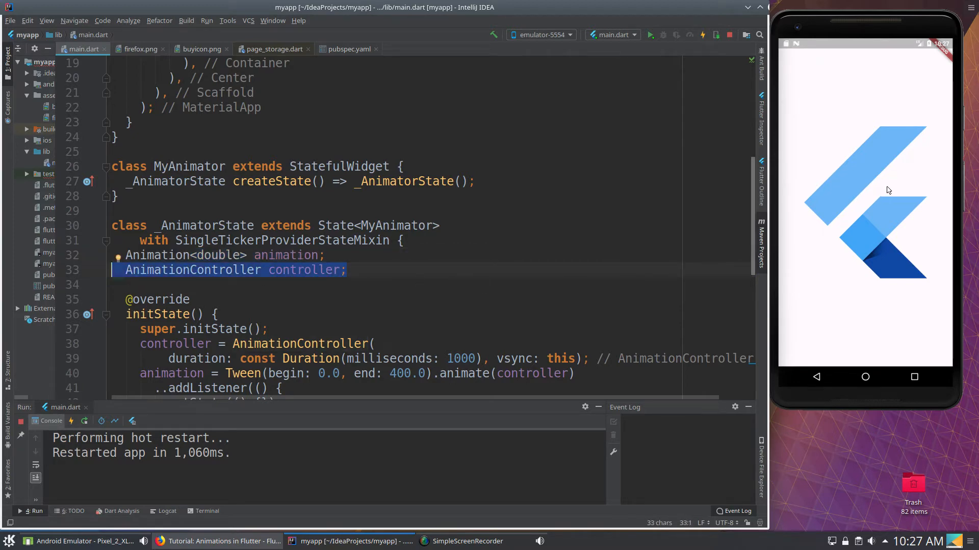
pyautogui.click(348, 262)
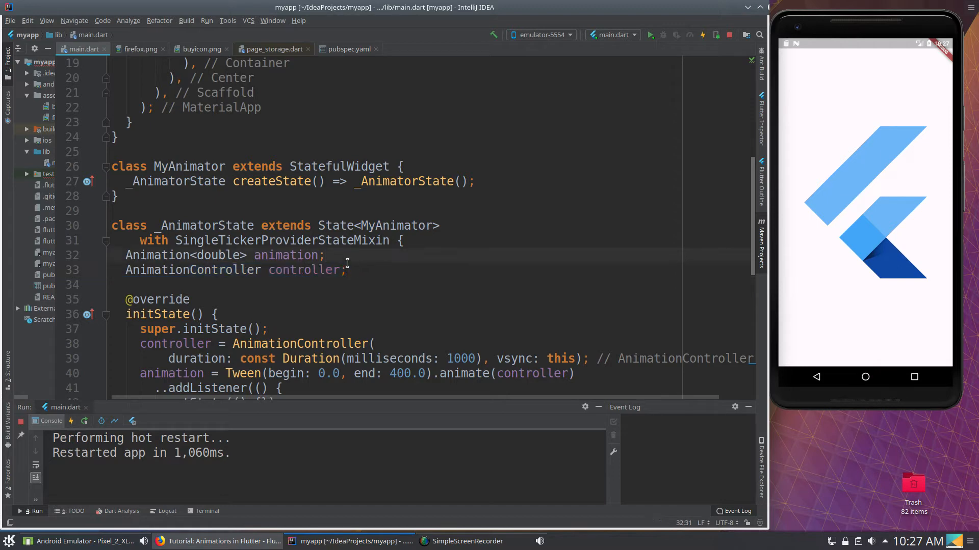
pyautogui.click(353, 269)
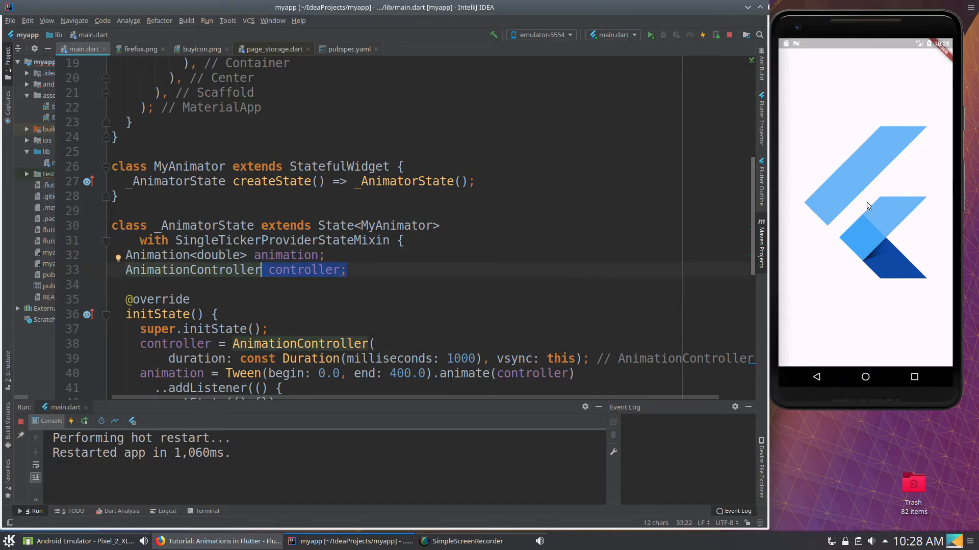
pyautogui.doubleClick(288, 255)
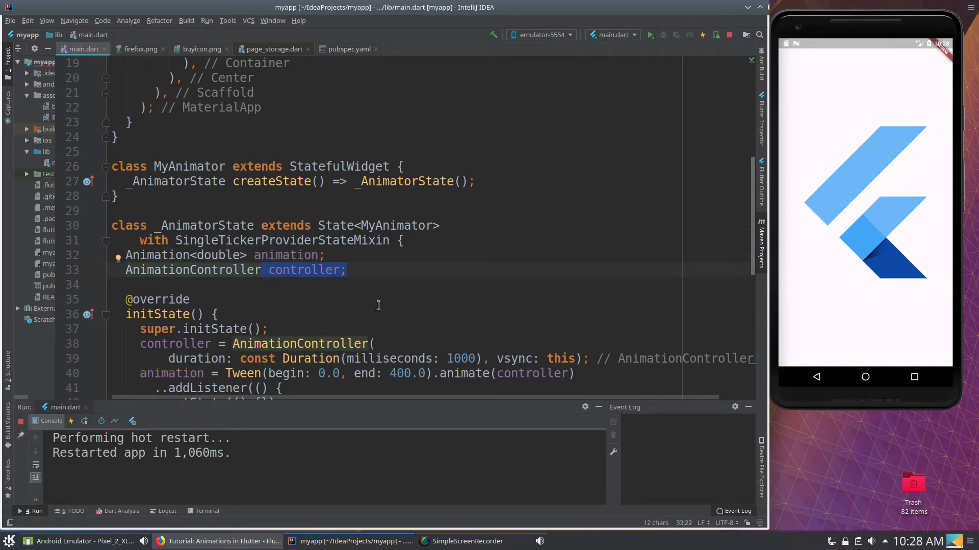
pyautogui.doubleClick(290, 255)
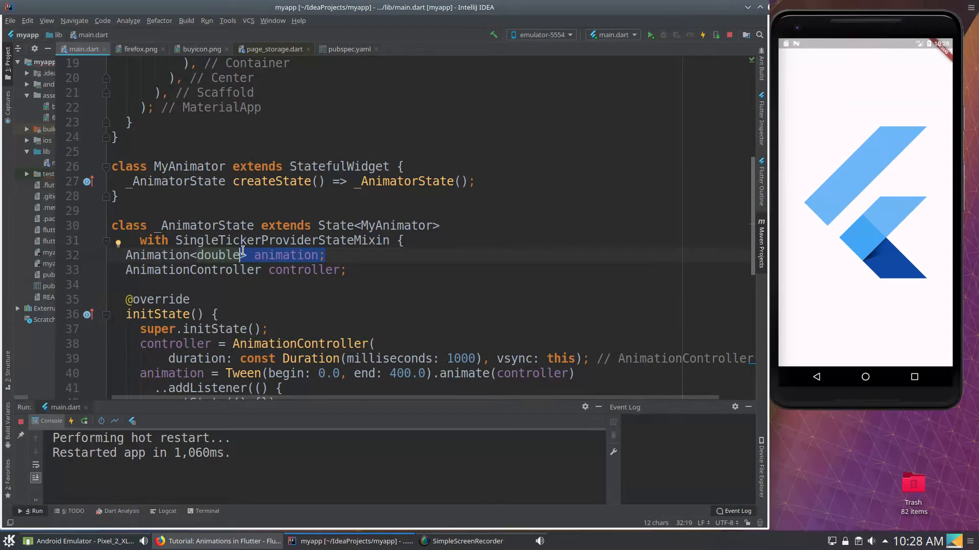
pyautogui.scroll(-3)
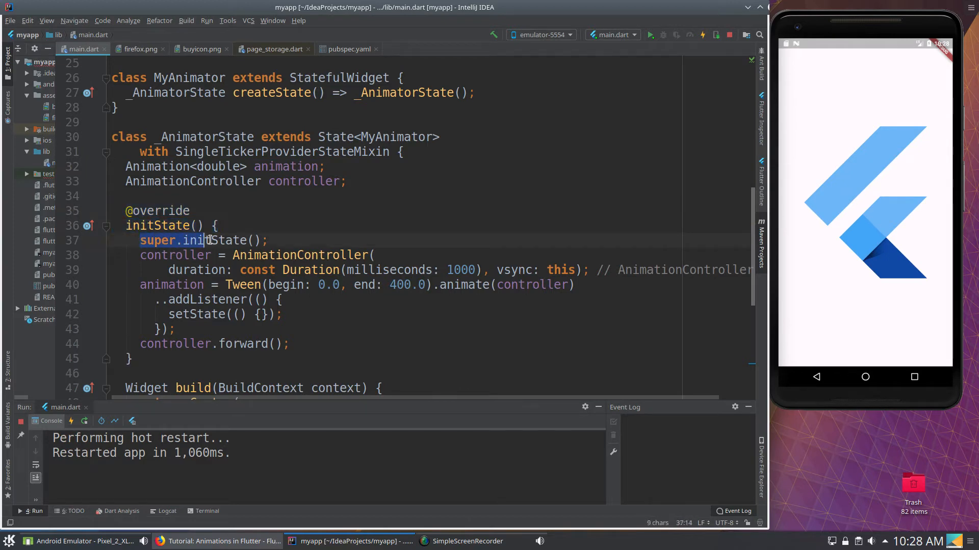
pyautogui.click(269, 240)
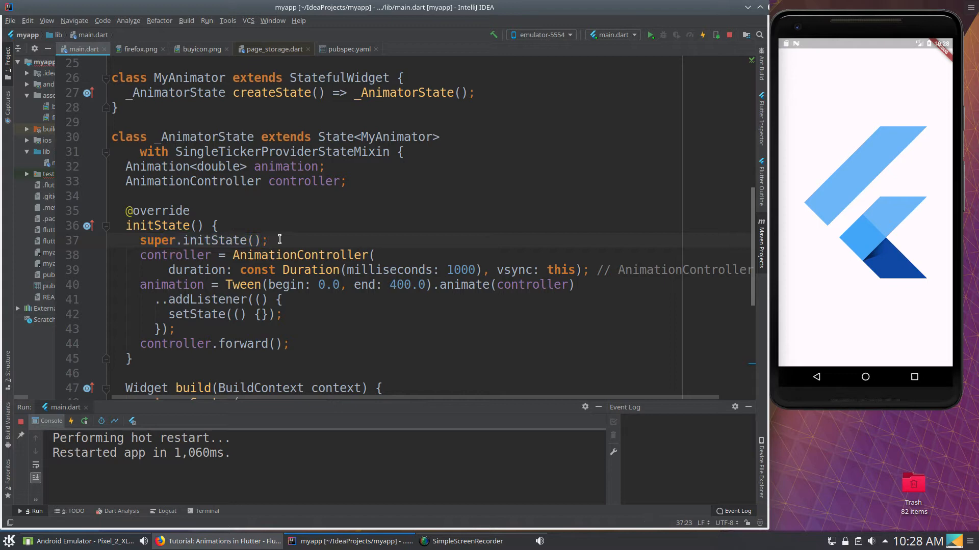
pyautogui.click(138, 241)
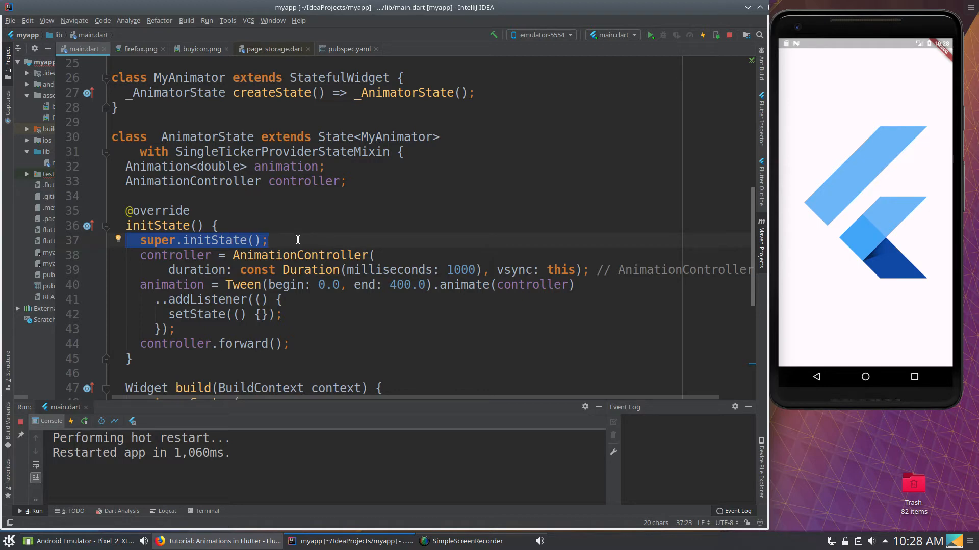
pyautogui.moveTo(229, 226)
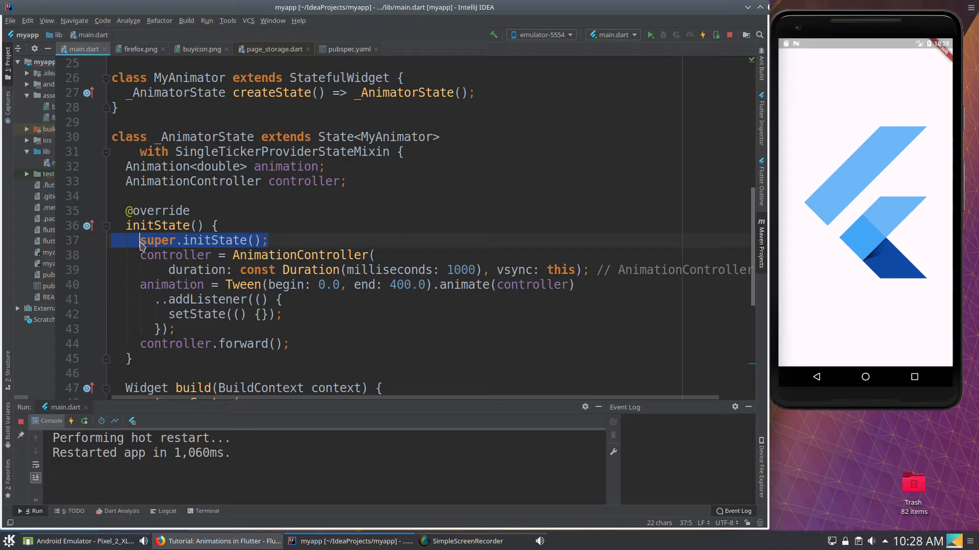
pyautogui.click(293, 241)
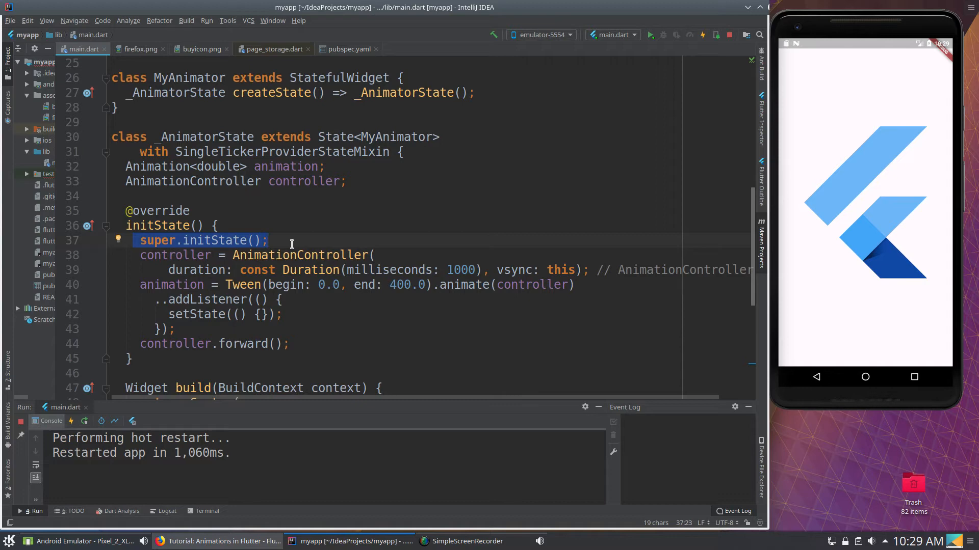
pyautogui.moveTo(215, 243)
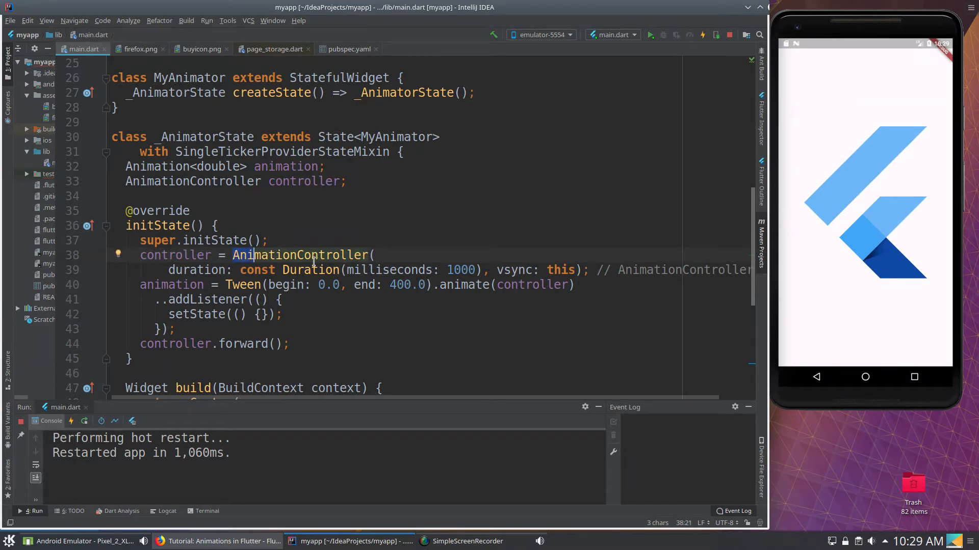
pyautogui.moveTo(197, 269)
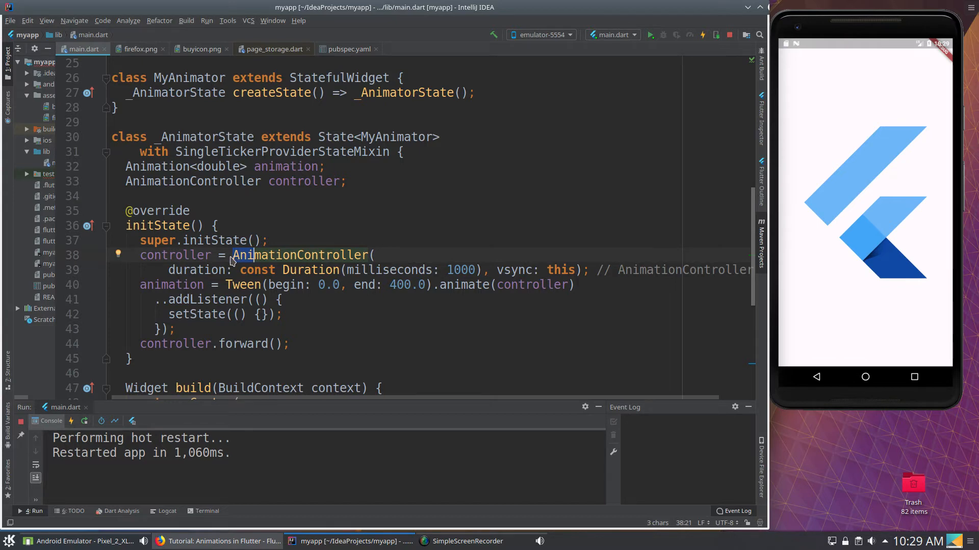
pyautogui.doubleClick(199, 269)
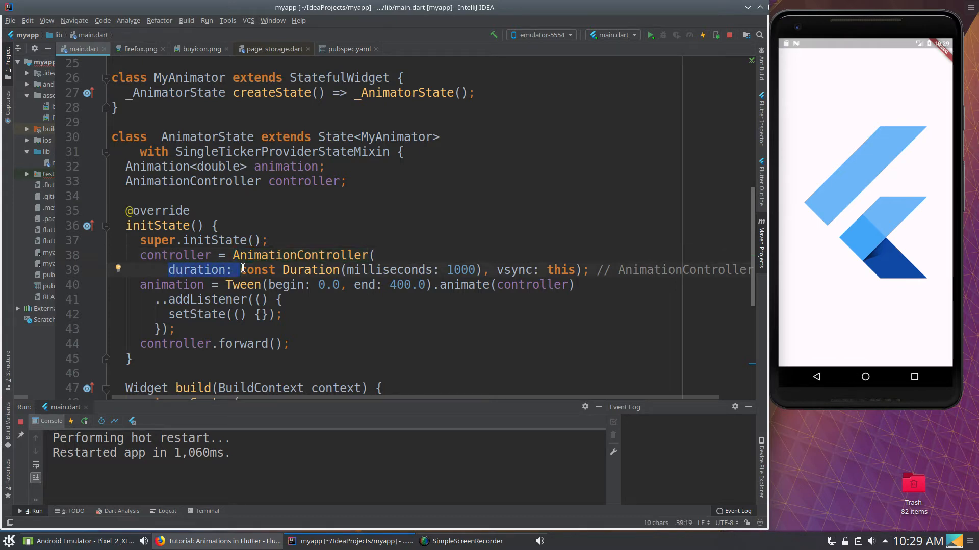
pyautogui.click(424, 122)
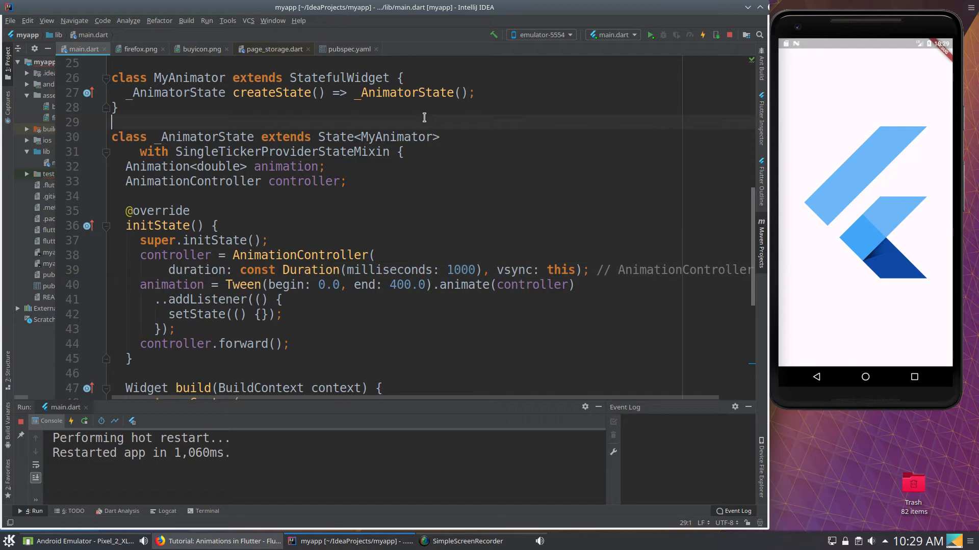
pyautogui.moveTo(166, 269)
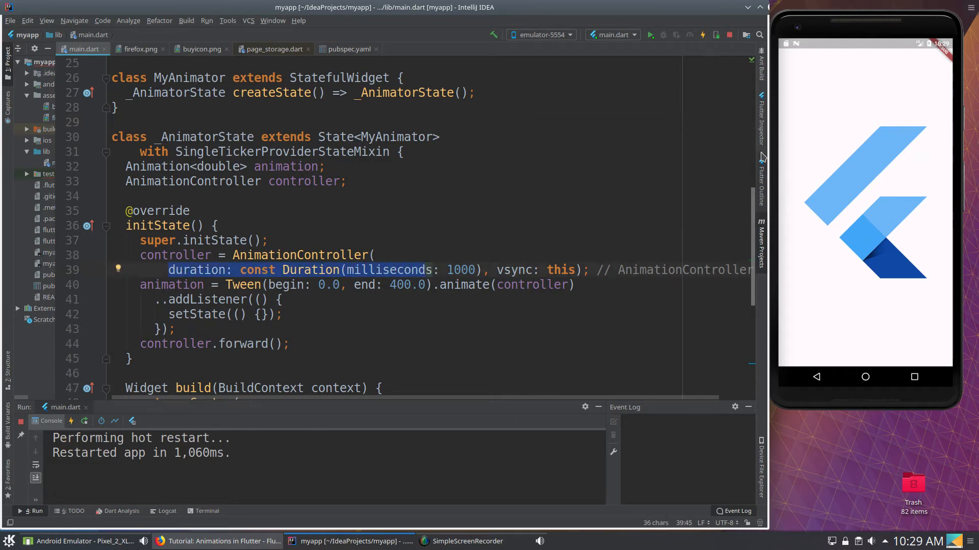
pyautogui.click(472, 270)
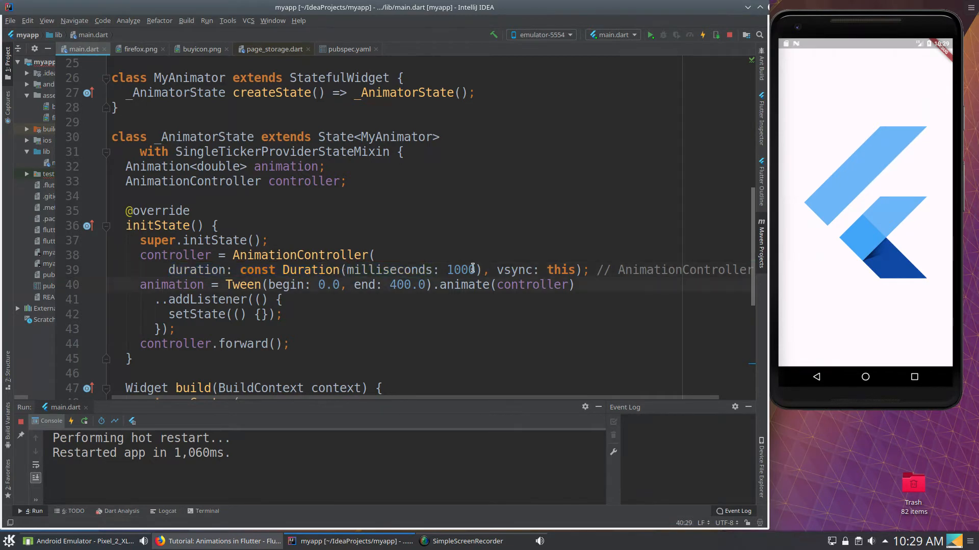
pyautogui.doubleClick(515, 269)
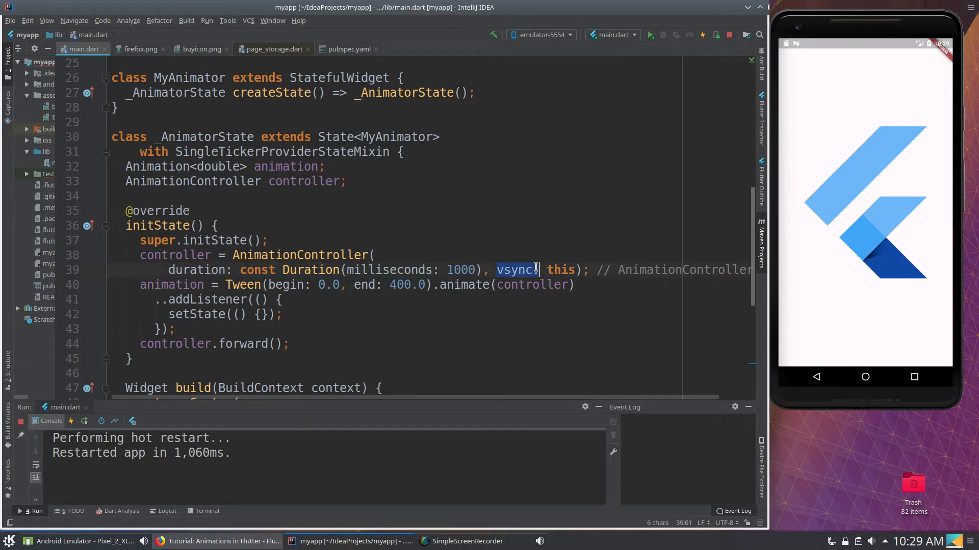
pyautogui.doubleClick(560, 269)
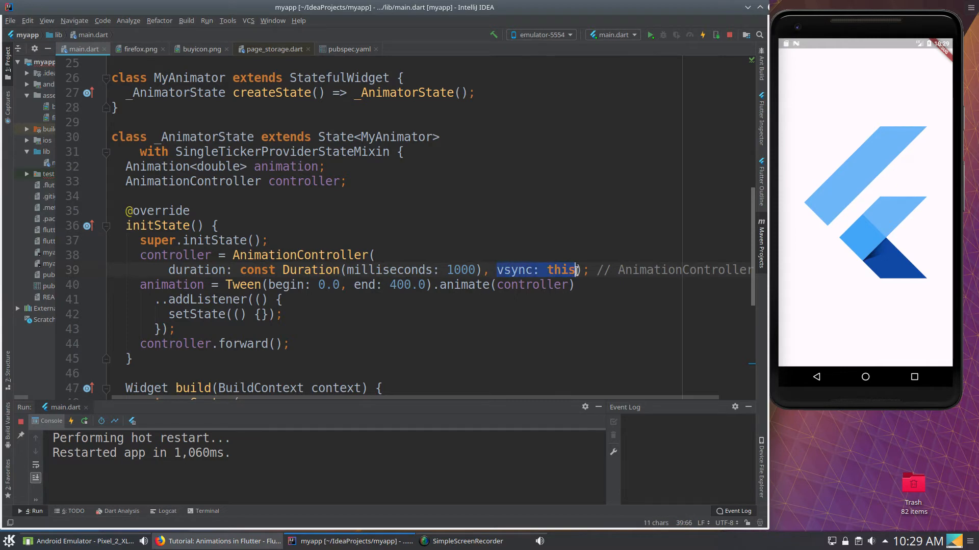
pyautogui.click(574, 269)
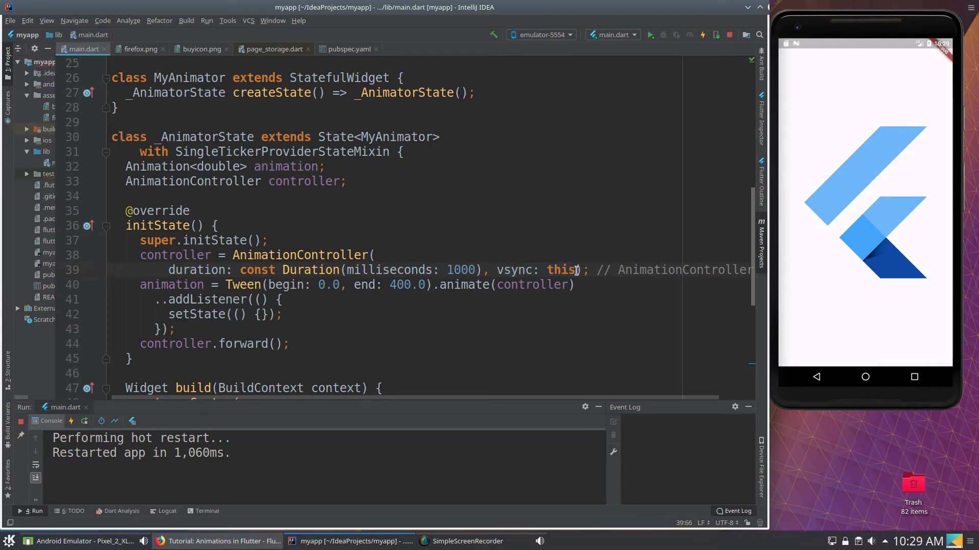
pyautogui.doubleClick(516, 269)
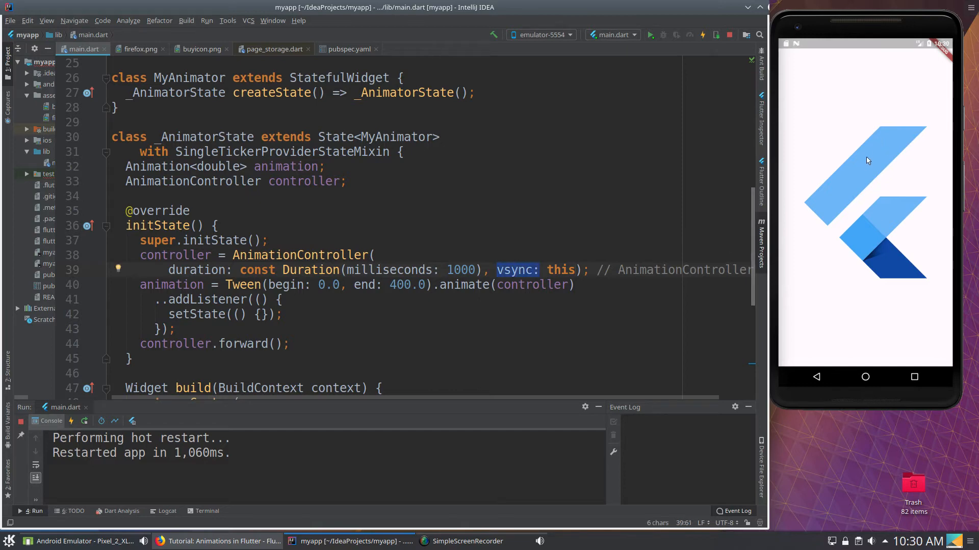
pyautogui.moveTo(822, 201)
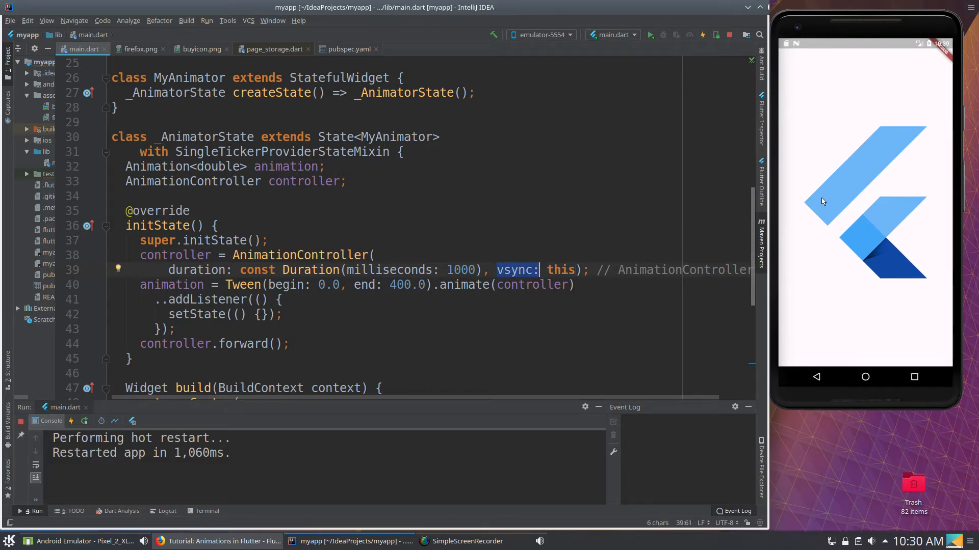
pyautogui.moveTo(468, 259)
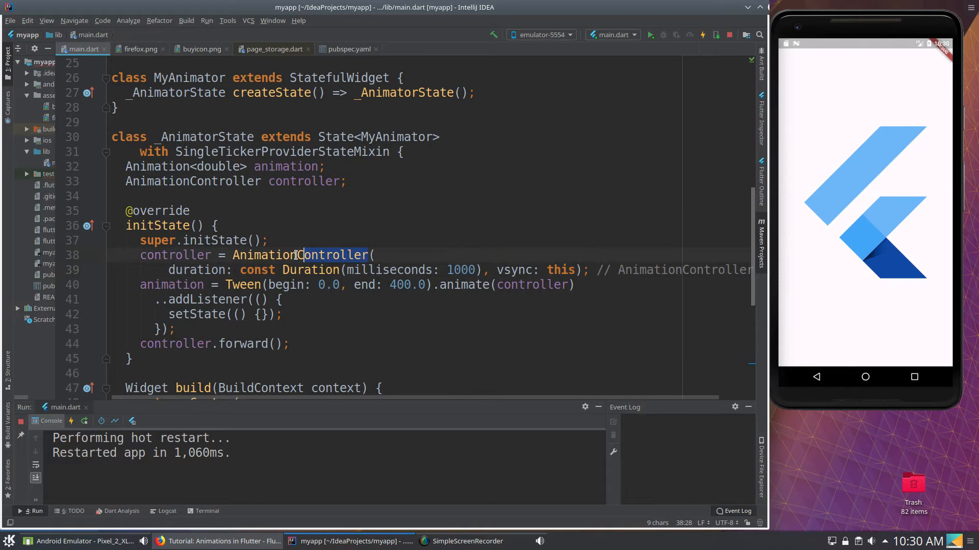
pyautogui.click(377, 255)
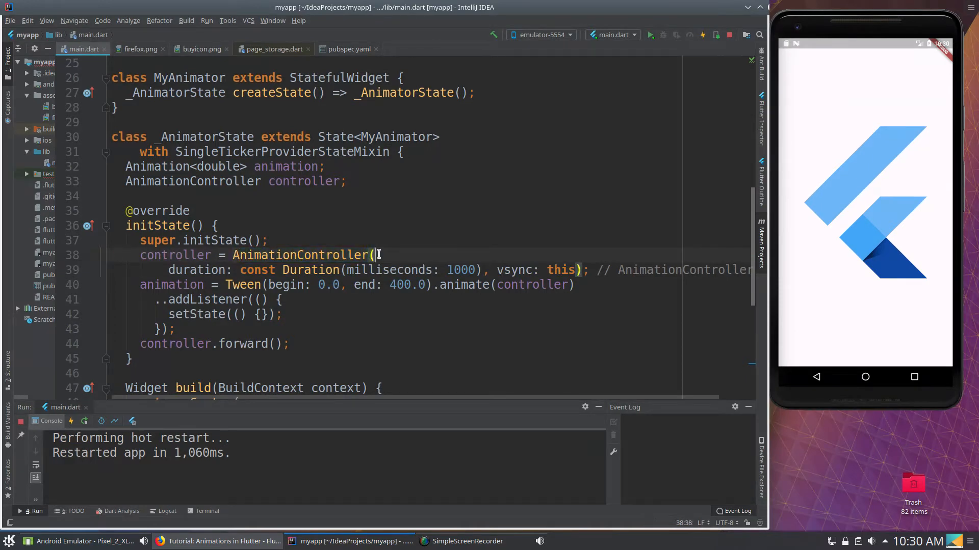
pyautogui.click(377, 255)
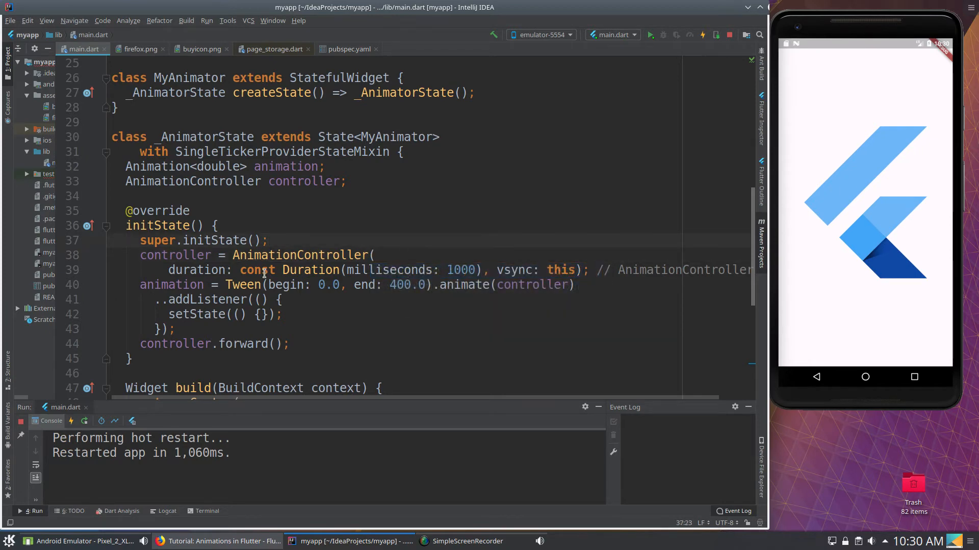
pyautogui.doubleClick(460, 270)
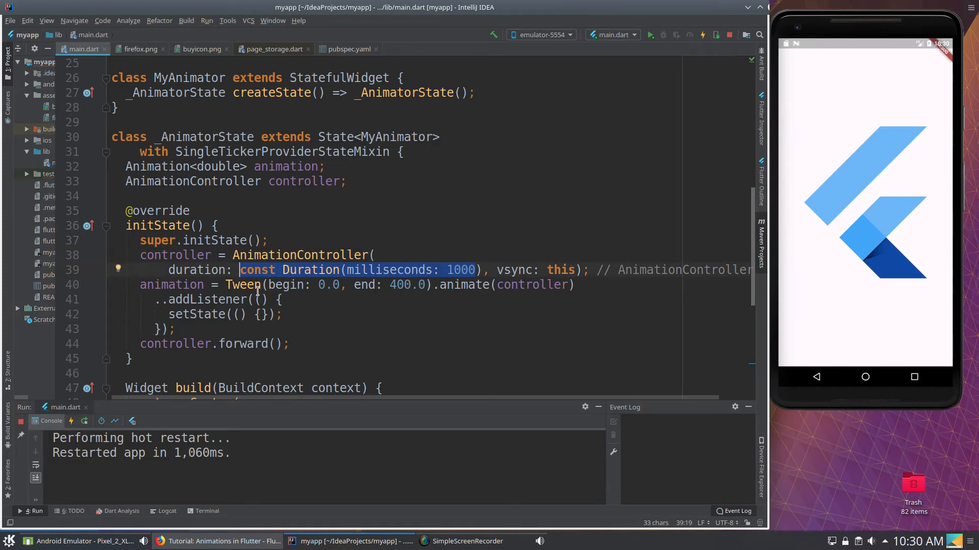
pyautogui.click(215, 270)
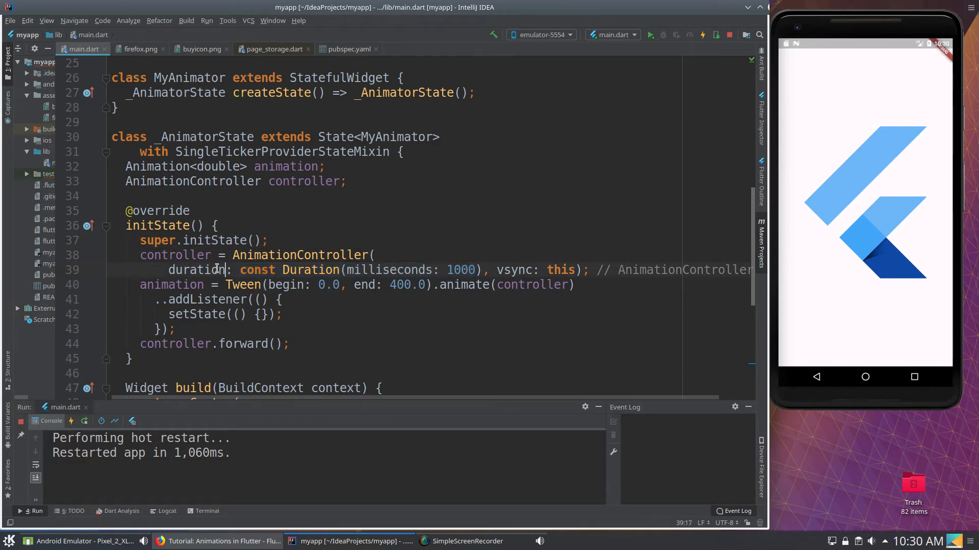
pyautogui.doubleClick(195, 269)
pyautogui.write('8')
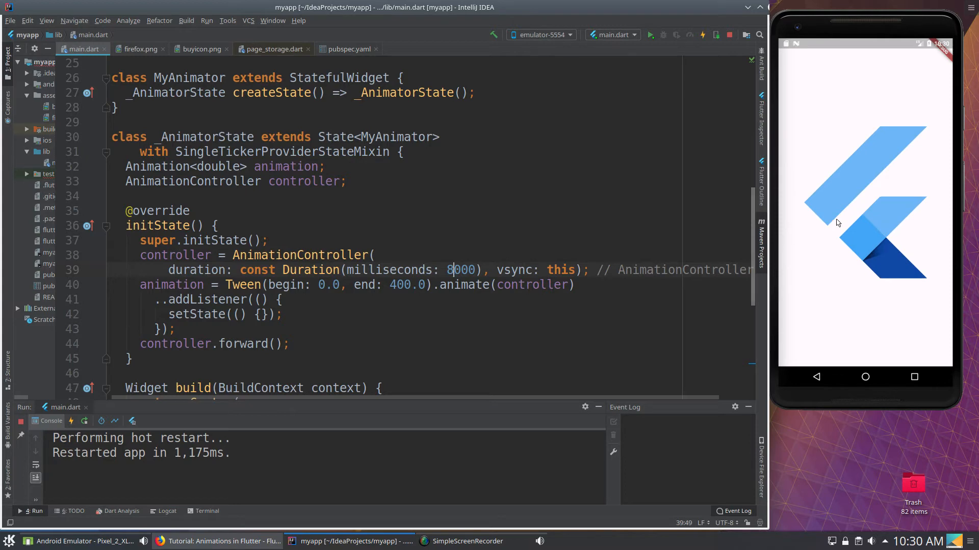
pyautogui.moveTo(239, 161)
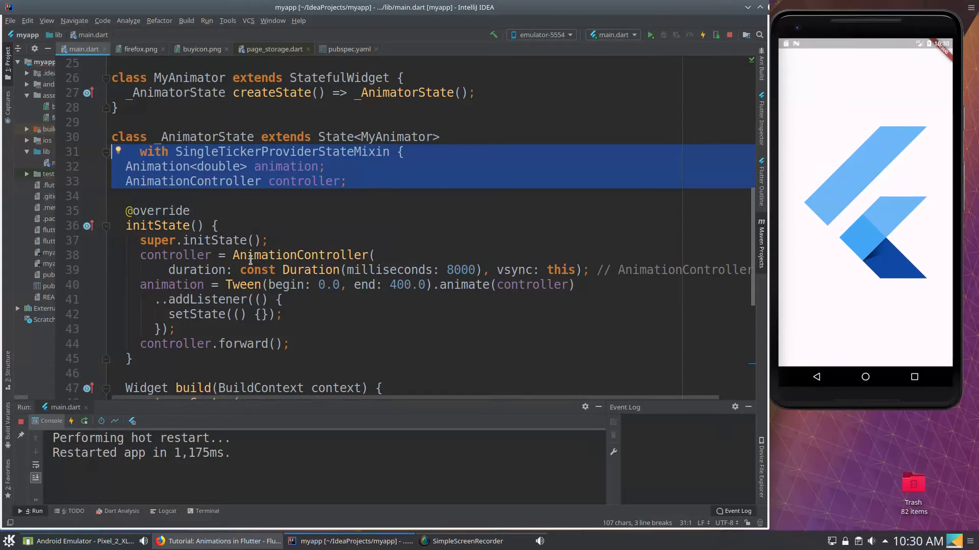
pyautogui.moveTo(197, 258)
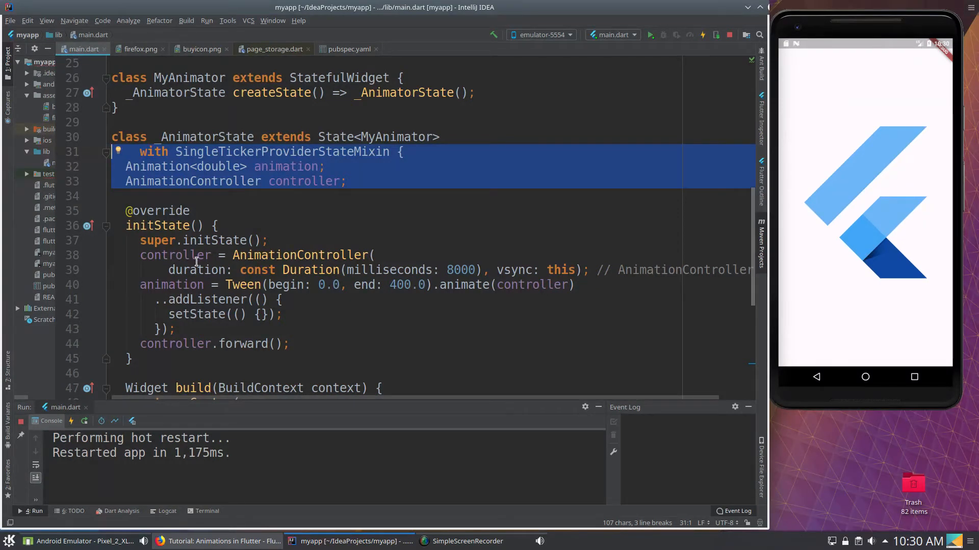
# Step: Point out the Tween expression running 0.0 to 400.0 and the milliseconds duration value
pyautogui.click(142, 284)
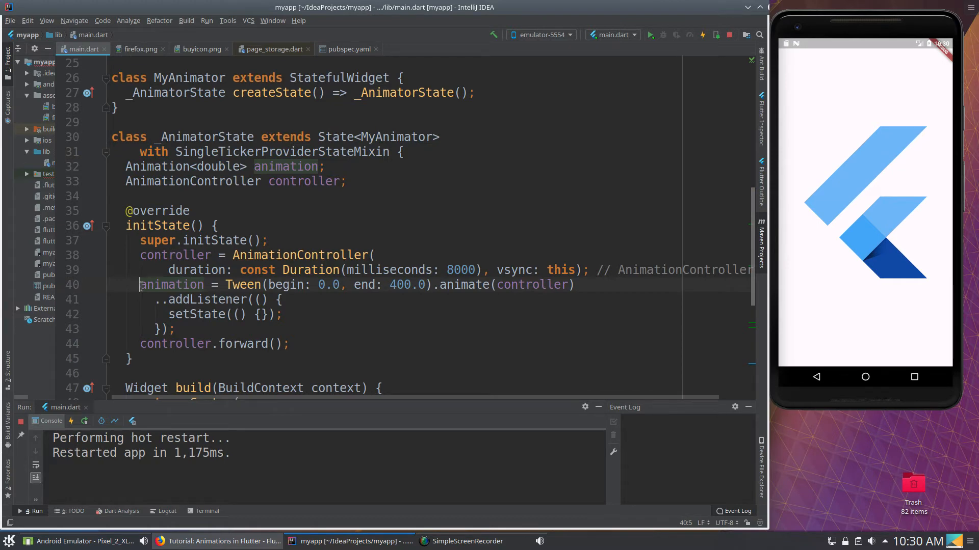
pyautogui.doubleClick(172, 284)
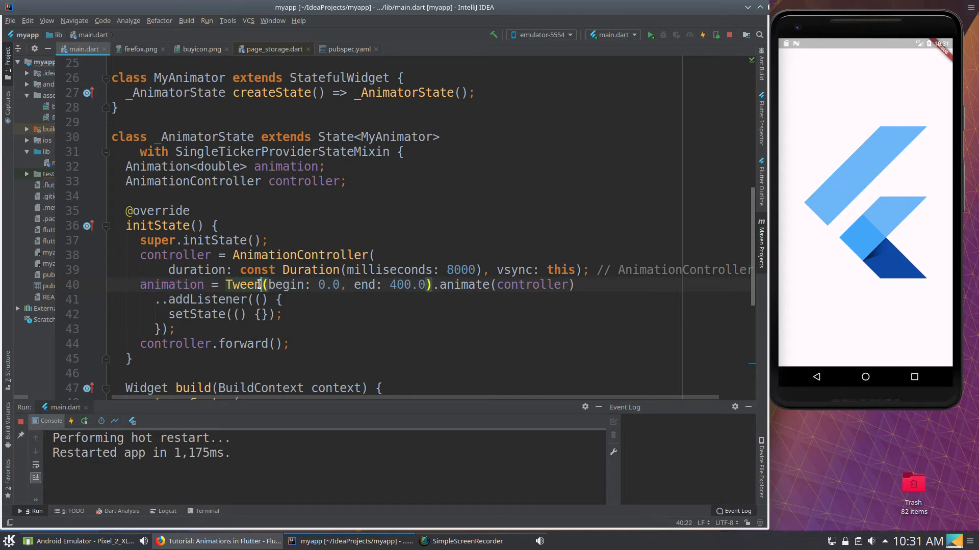
pyautogui.click(353, 269)
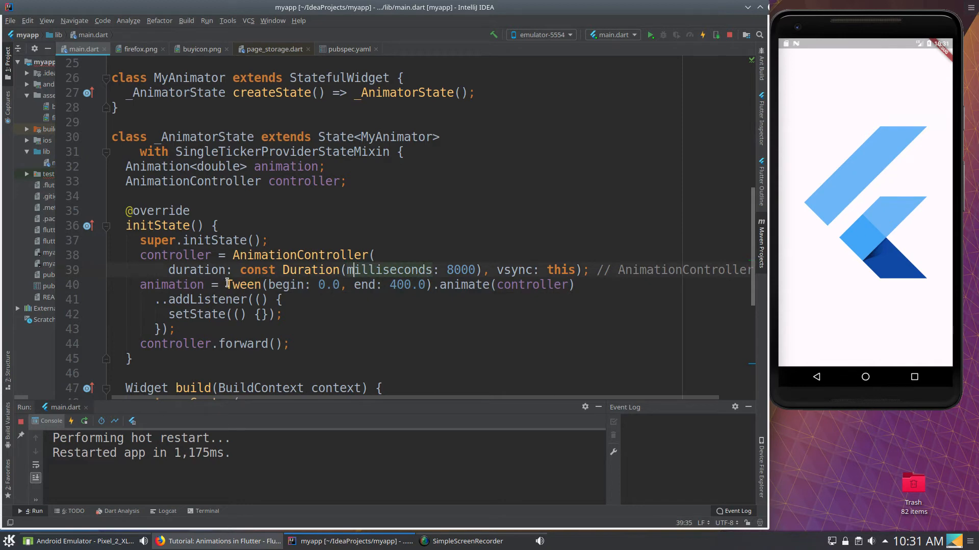
pyautogui.moveTo(804, 171)
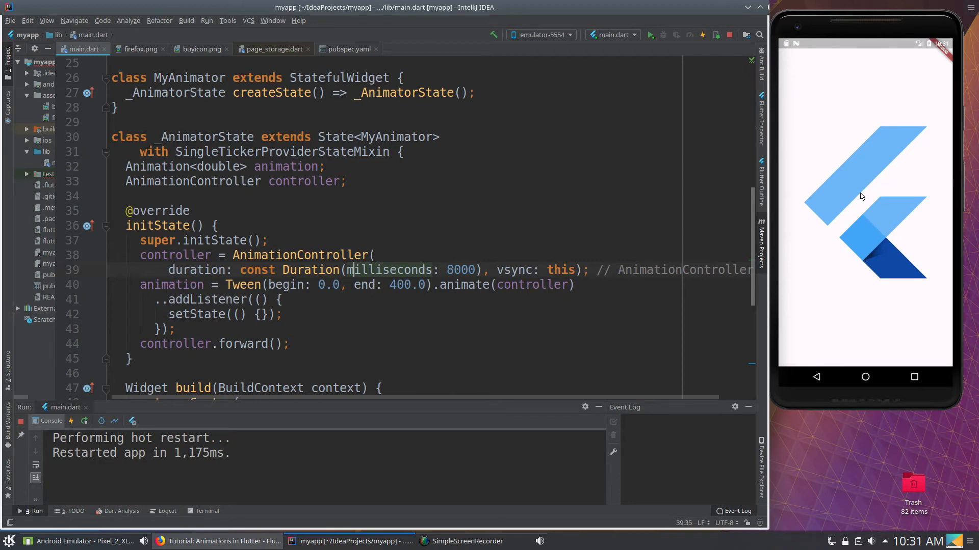
pyautogui.moveTo(868, 198)
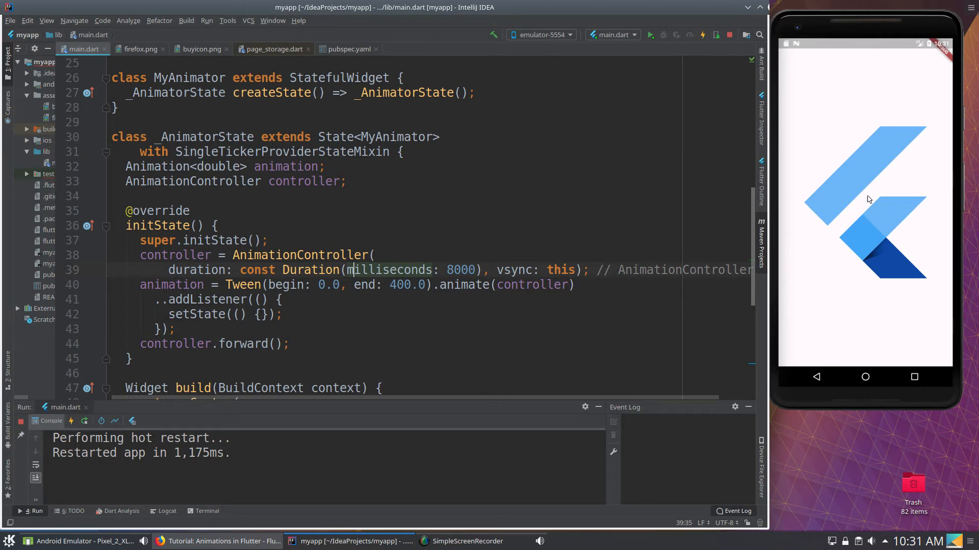
pyautogui.moveTo(861, 200)
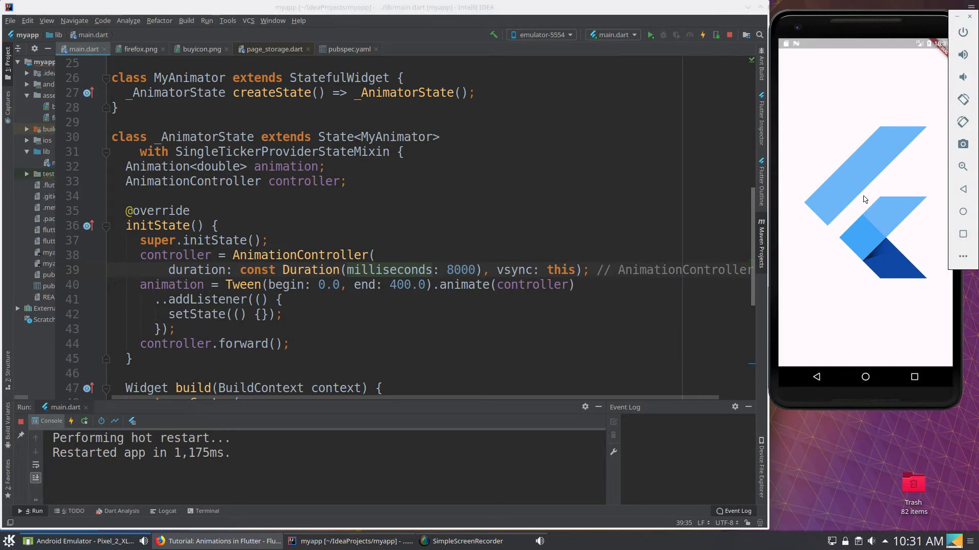
pyautogui.moveTo(893, 134)
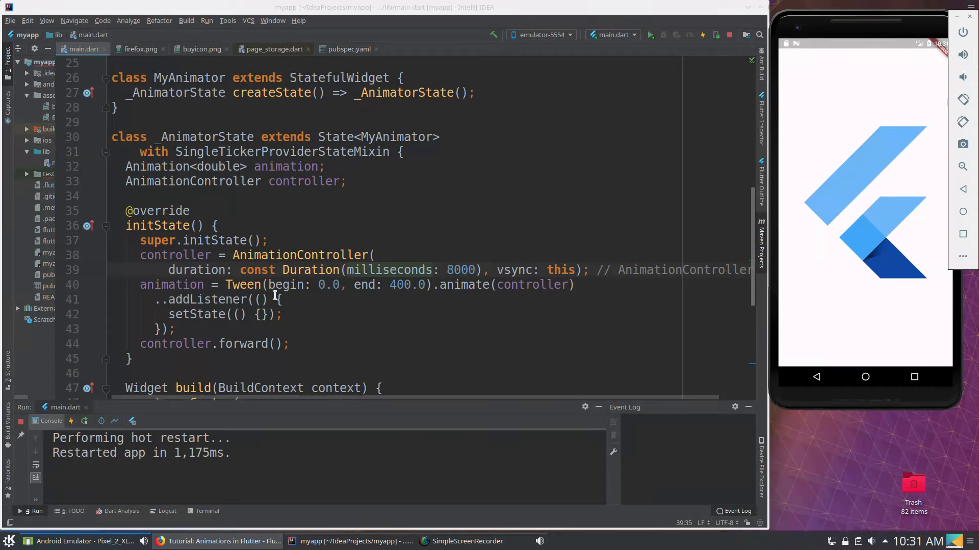
pyautogui.doubleClick(242, 284)
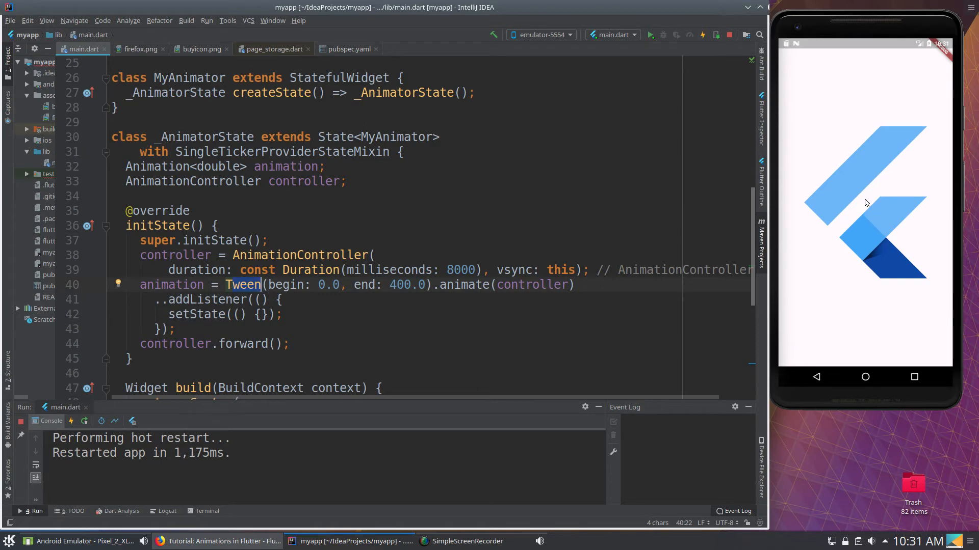
pyautogui.moveTo(873, 183)
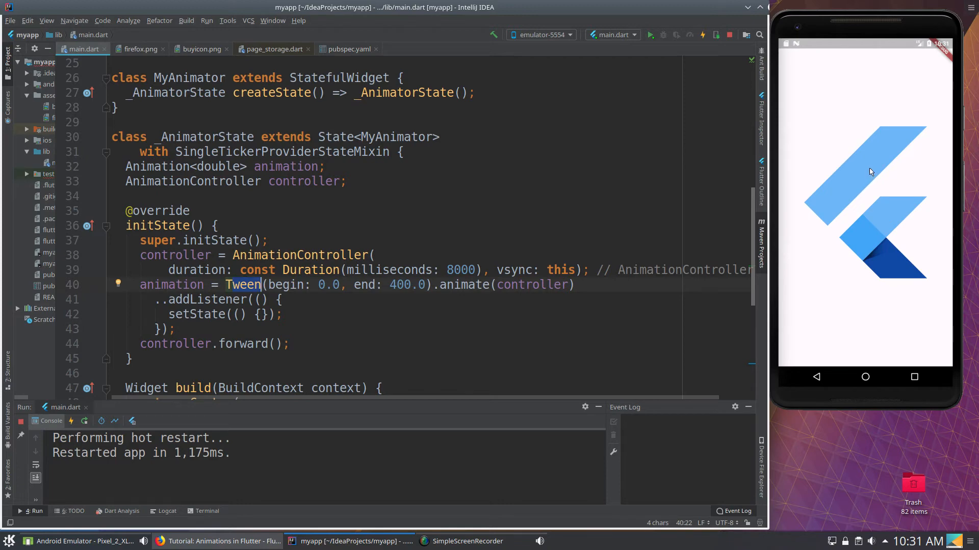
pyautogui.moveTo(870, 132)
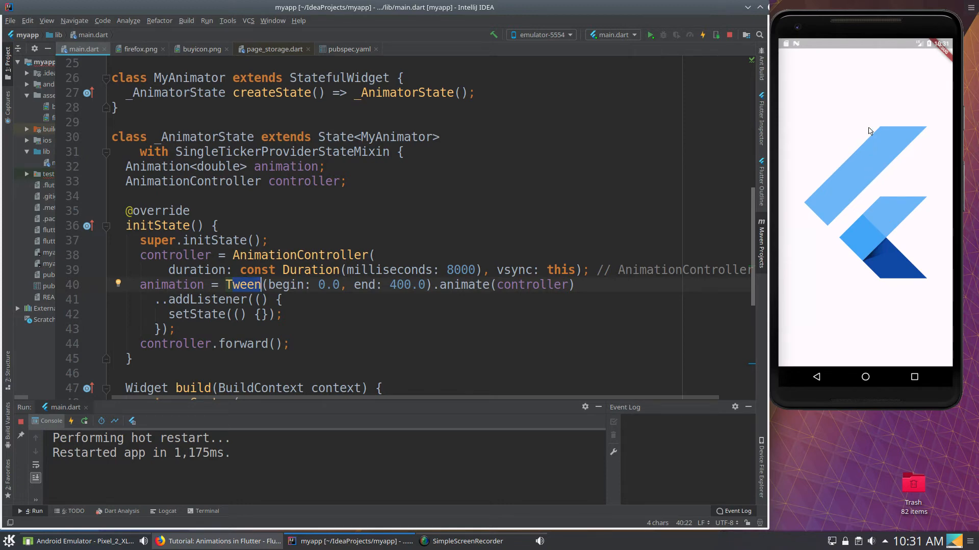
pyautogui.moveTo(200, 284)
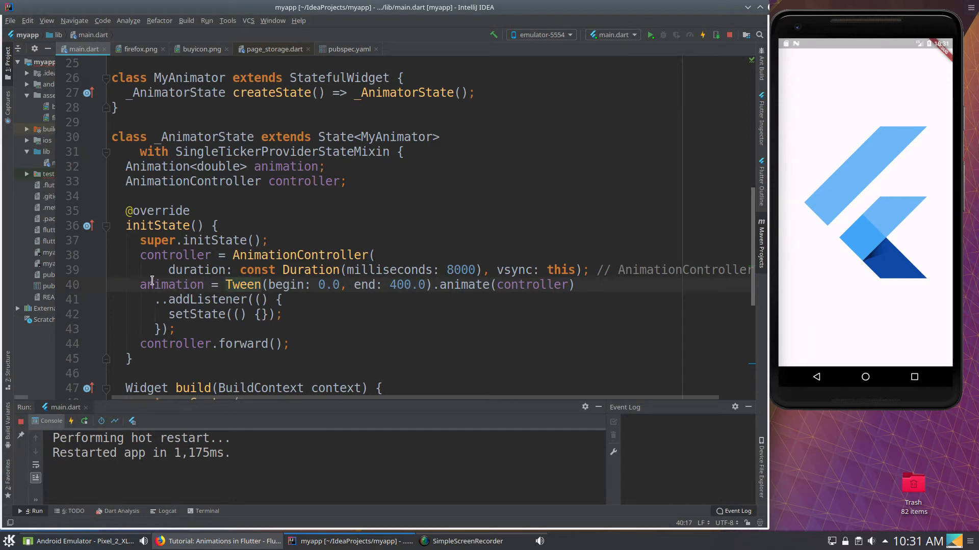
pyautogui.moveTo(380, 290)
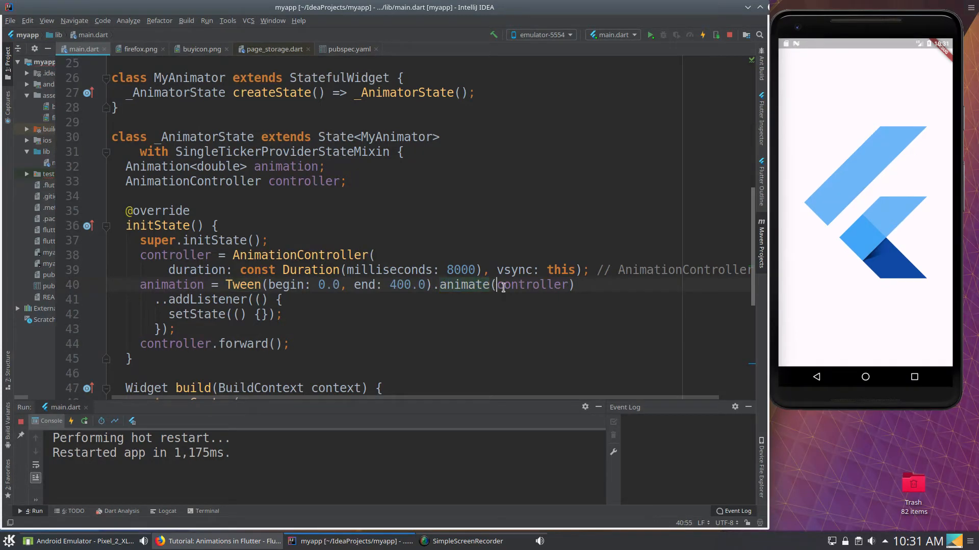
pyautogui.doubleClick(533, 284)
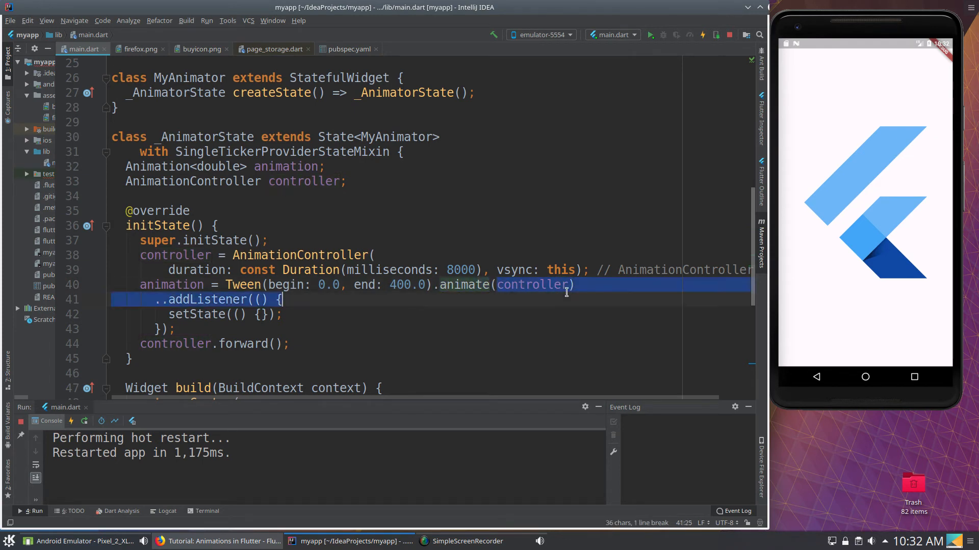
pyautogui.doubleClick(532, 284)
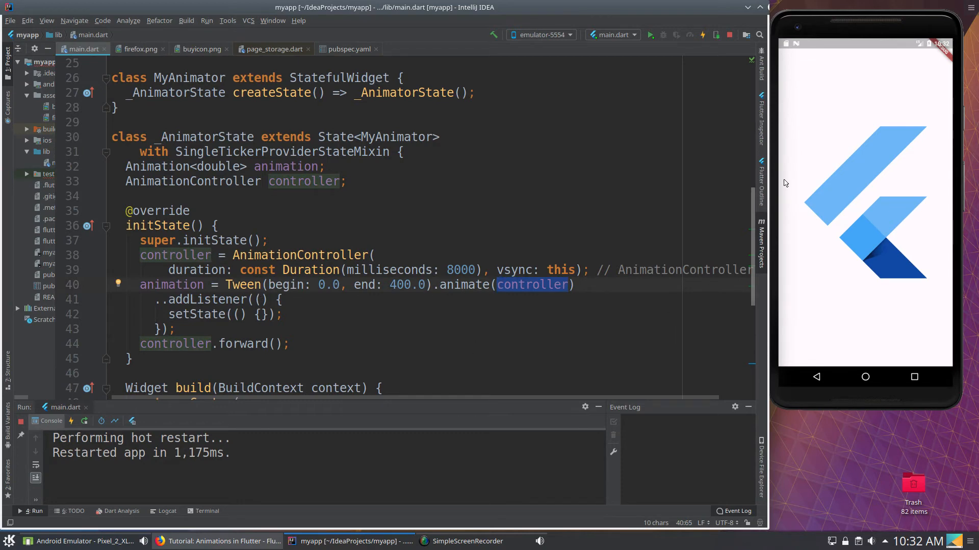
pyautogui.moveTo(858, 174)
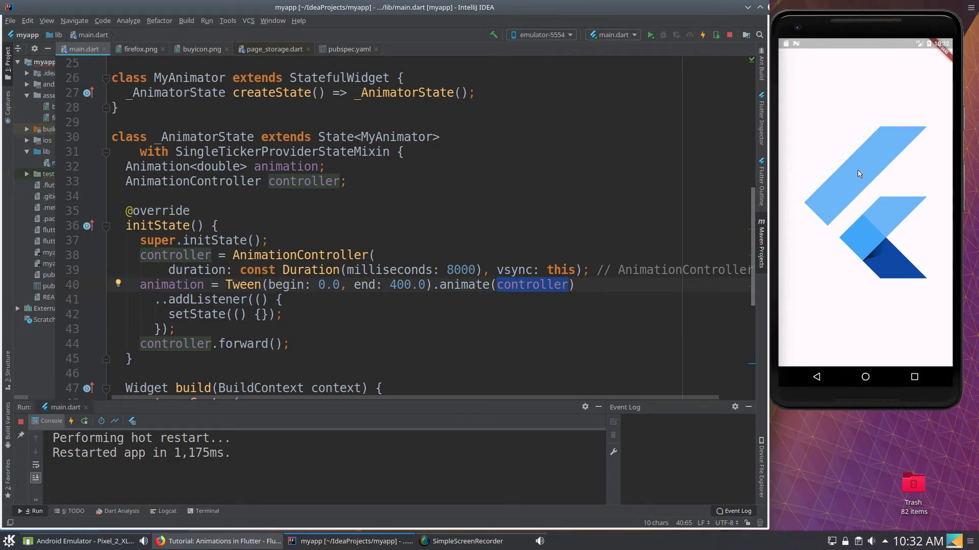
pyautogui.moveTo(855, 128)
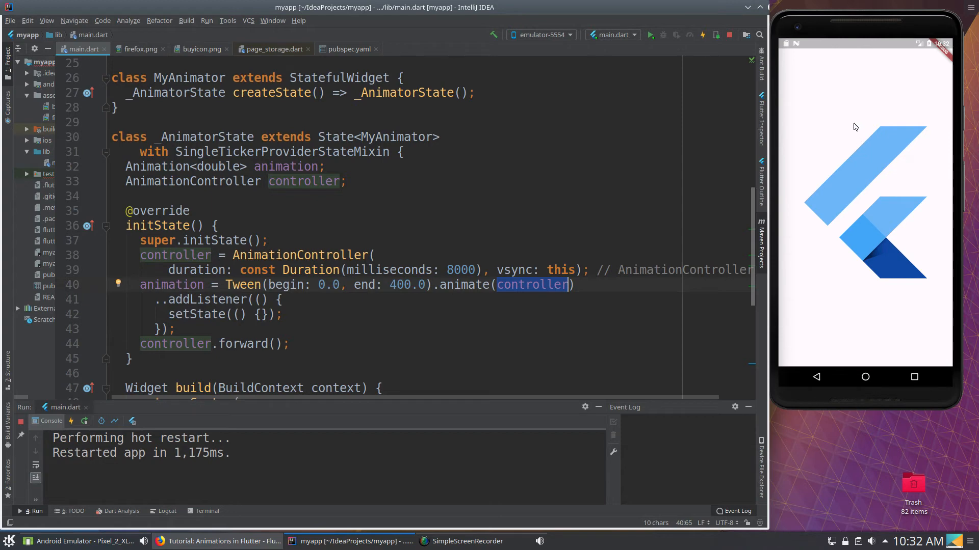
pyautogui.click(168, 300)
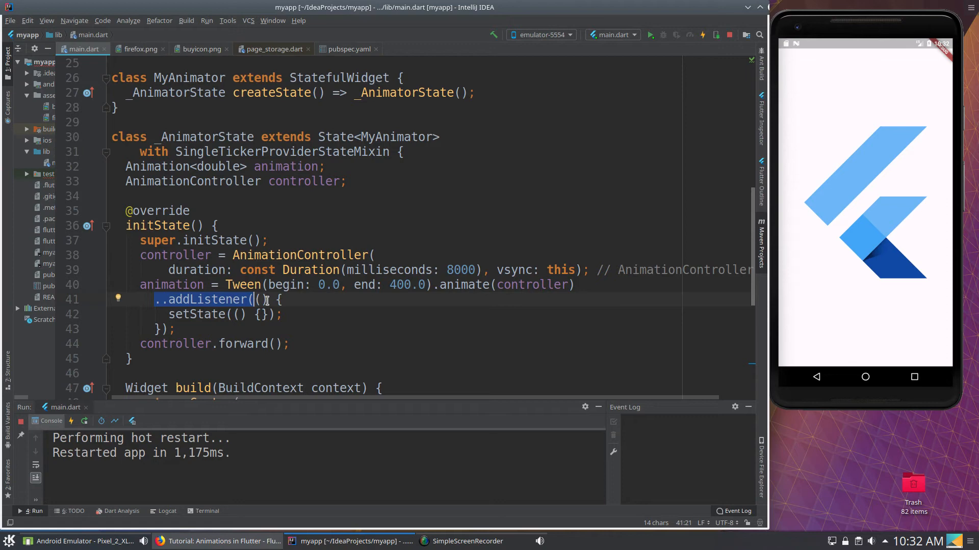
pyautogui.moveTo(555, 234)
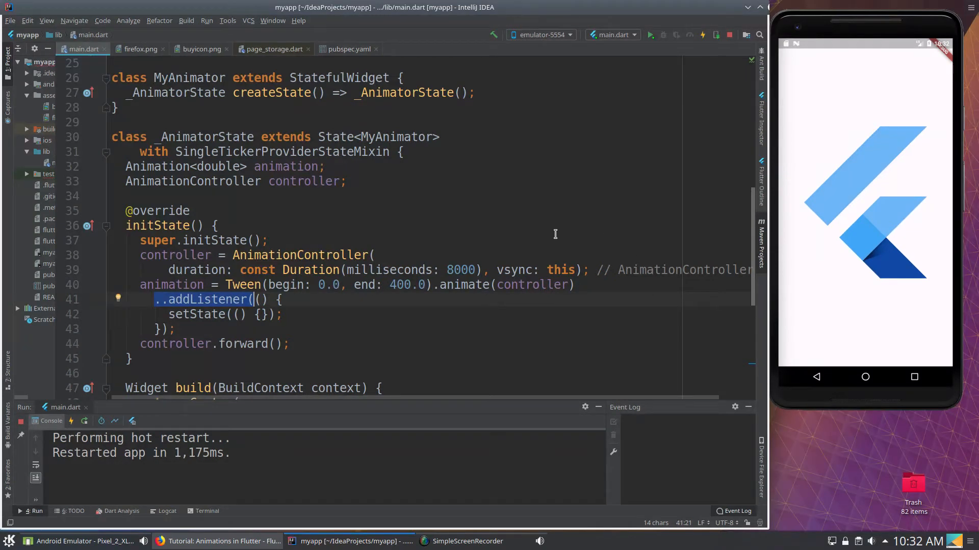
pyautogui.click(176, 300)
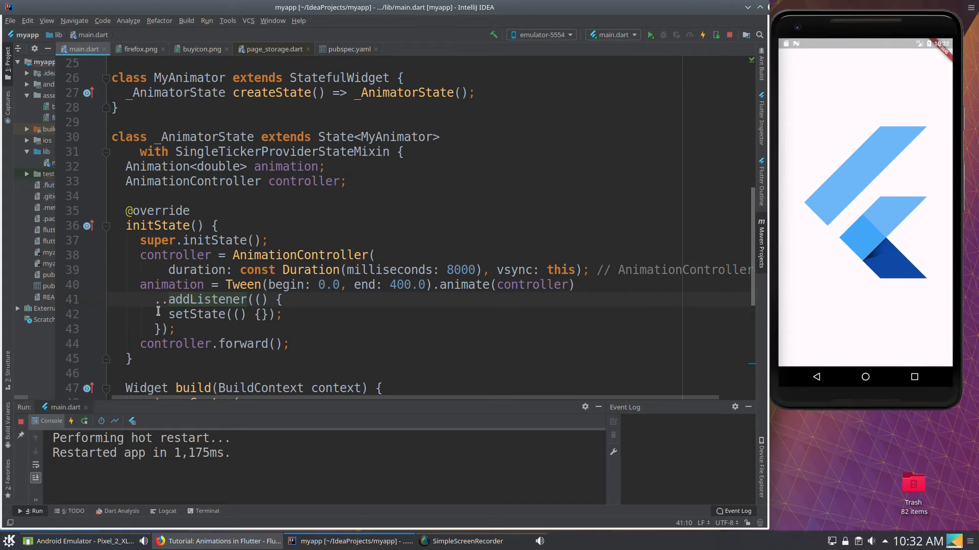
pyautogui.moveTo(585, 286)
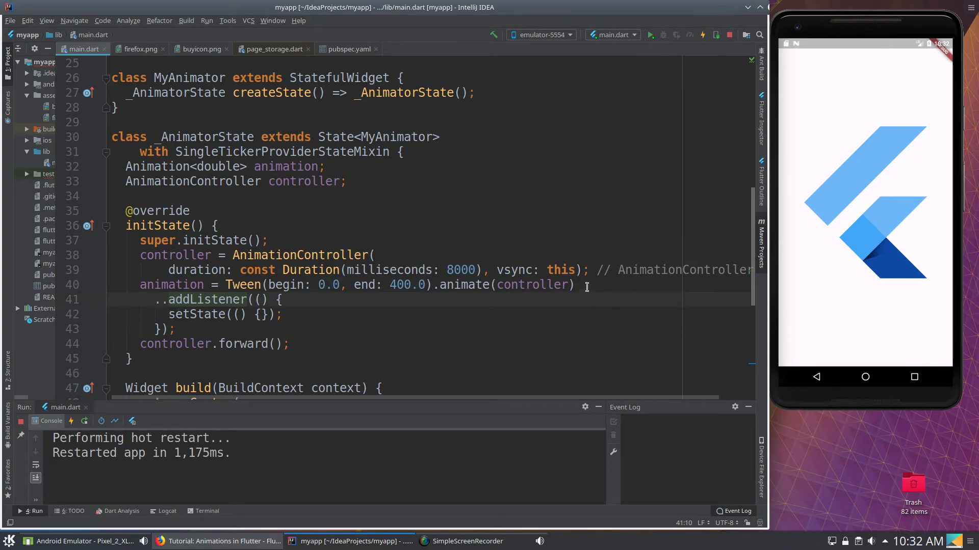
pyautogui.click(574, 284)
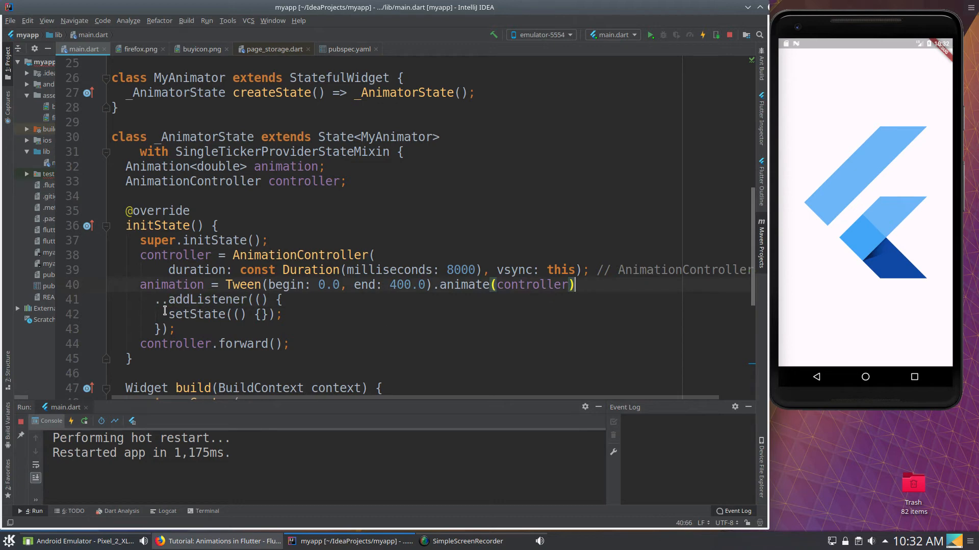
pyautogui.doubleClick(208, 300)
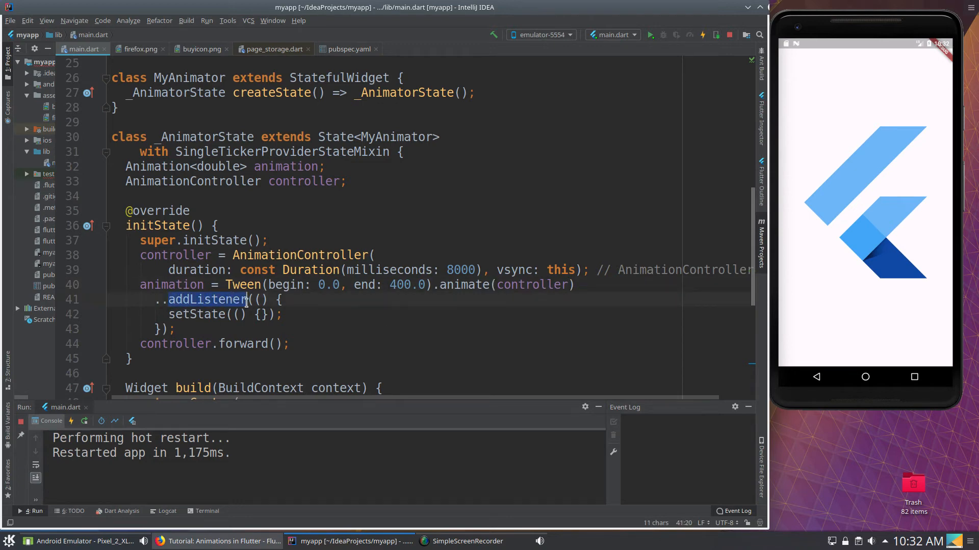
pyautogui.doubleClick(170, 284)
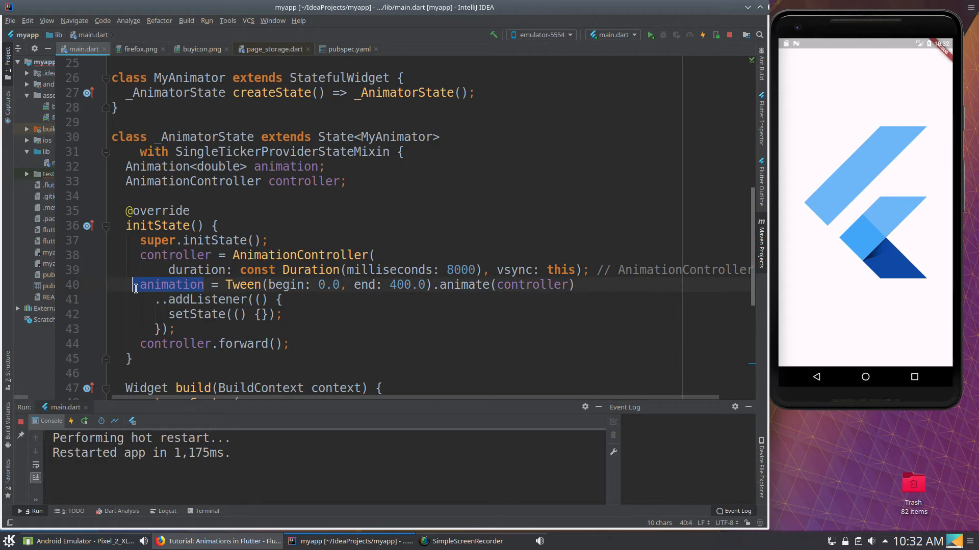
pyautogui.click(559, 284)
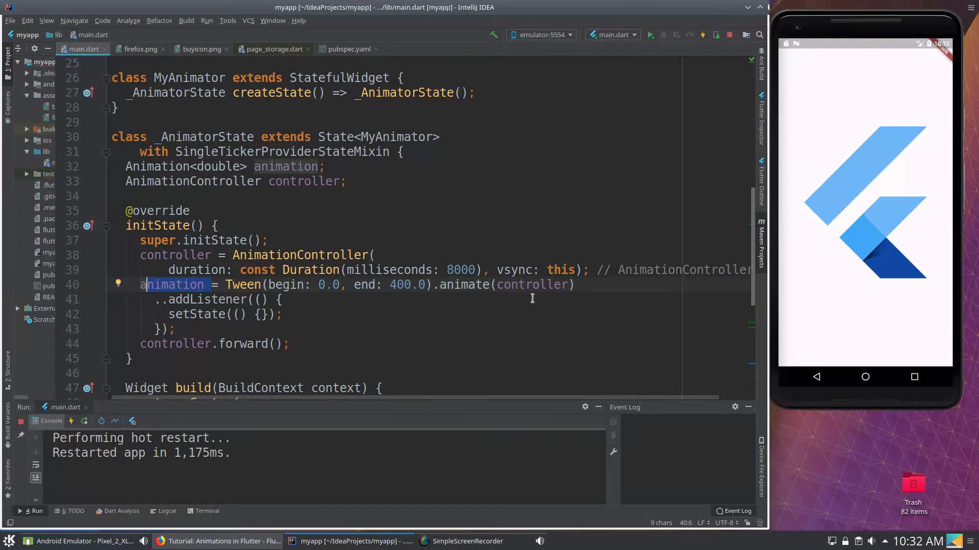
pyautogui.click(145, 299)
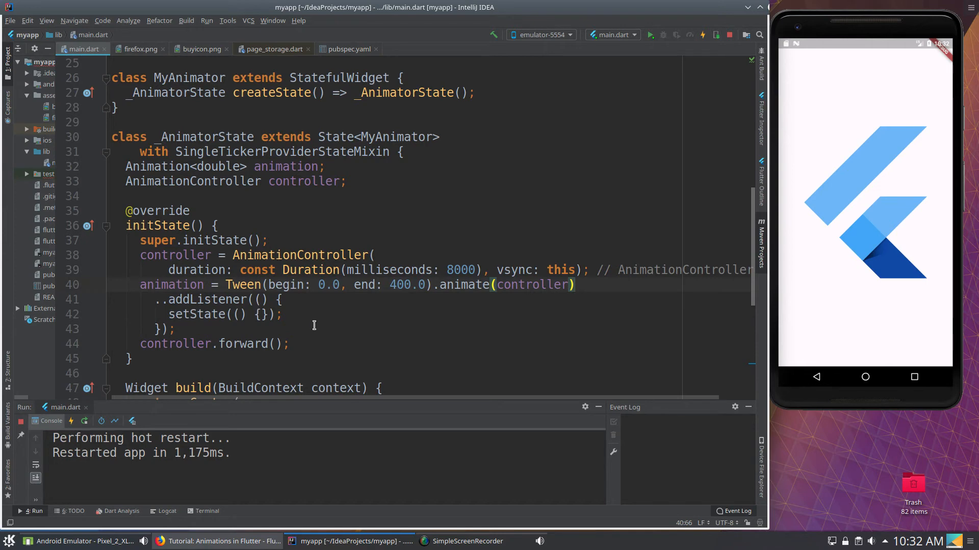
pyautogui.moveTo(580, 281)
pyautogui.write(';')
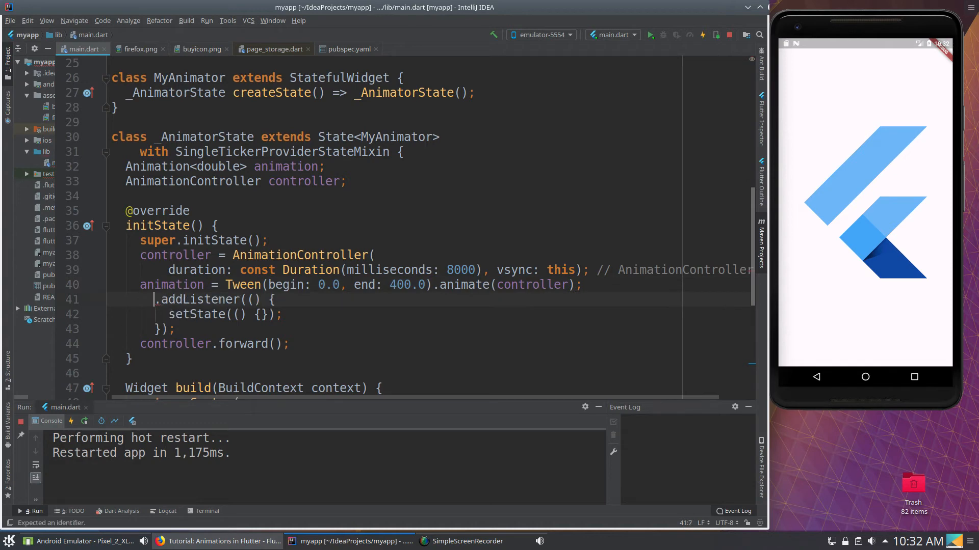
# Step: Write 'animation' before .addListener as a separate statement, then dismiss the editor actions menu
pyautogui.write('animation')
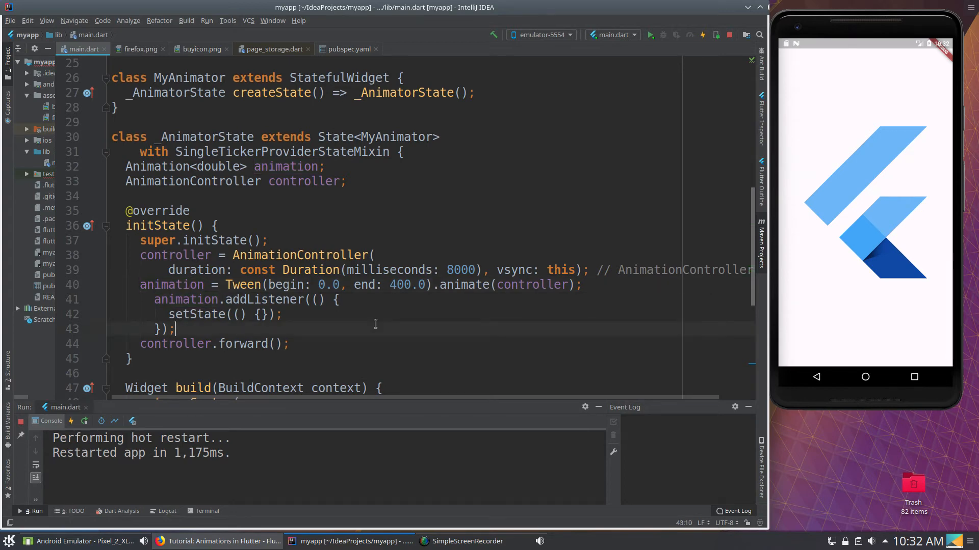
pyautogui.rightClick(374, 324)
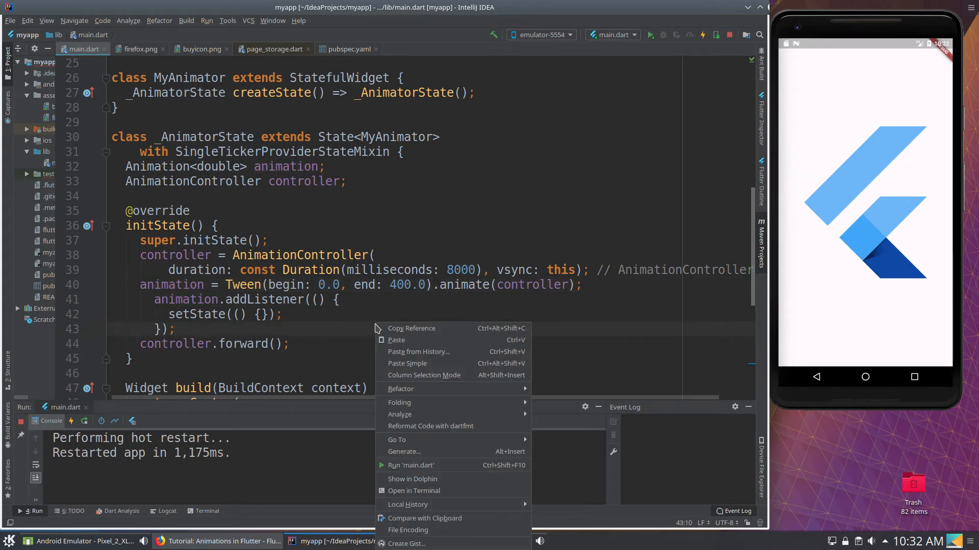
pyautogui.click(430, 427)
pyautogui.write('.')
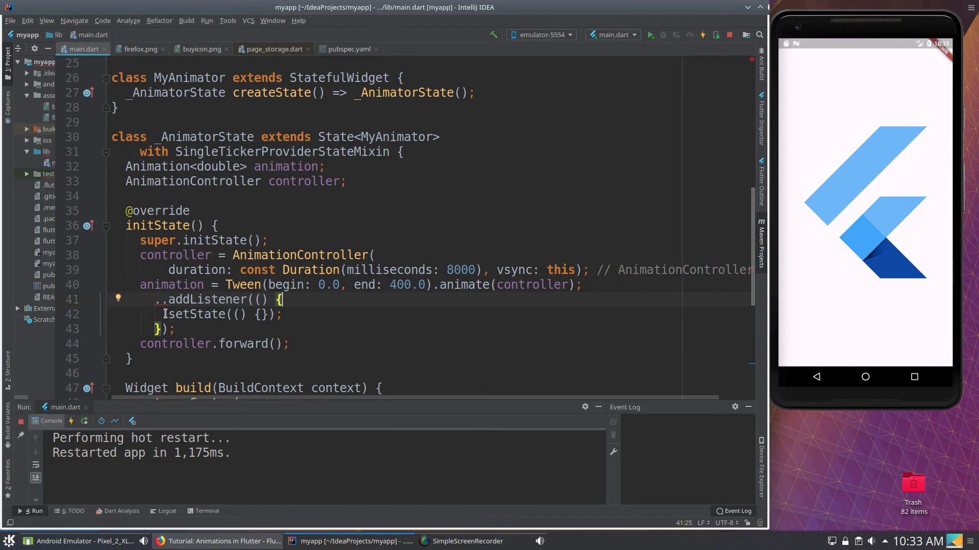
pyautogui.click(582, 285)
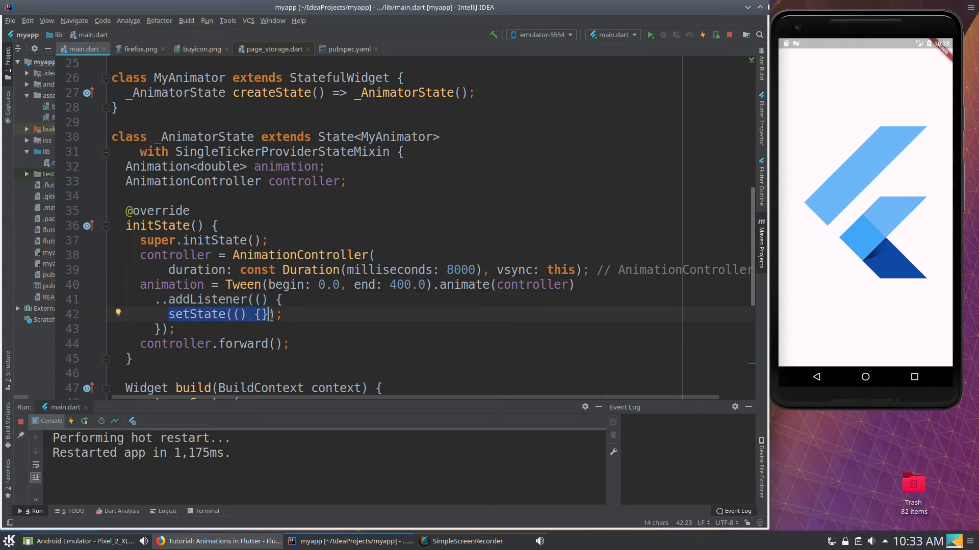
pyautogui.click(187, 314)
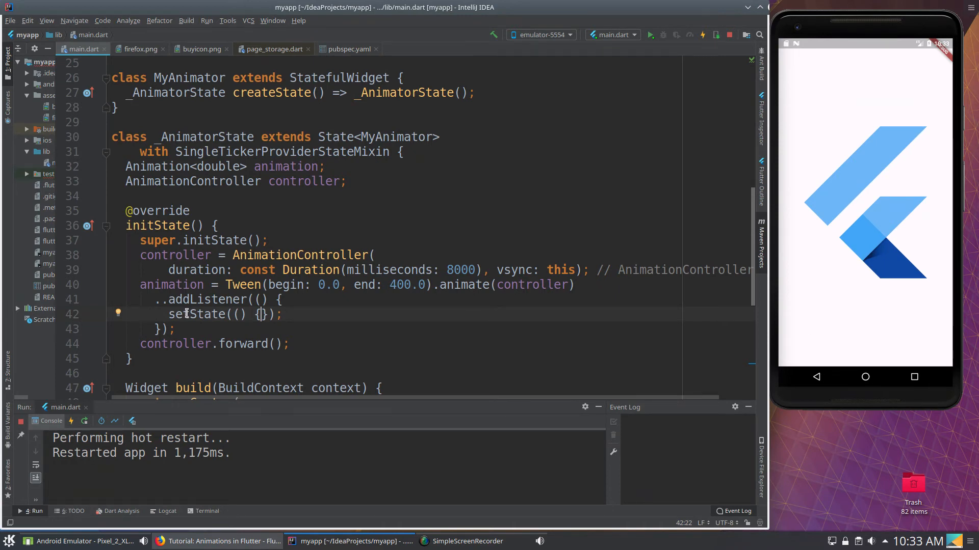
pyautogui.click(237, 166)
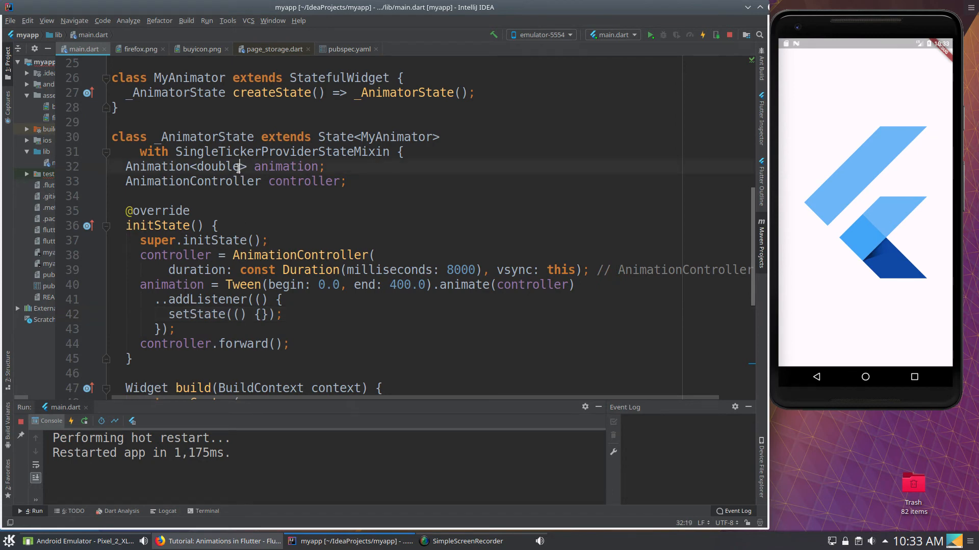
pyautogui.doubleClick(217, 166)
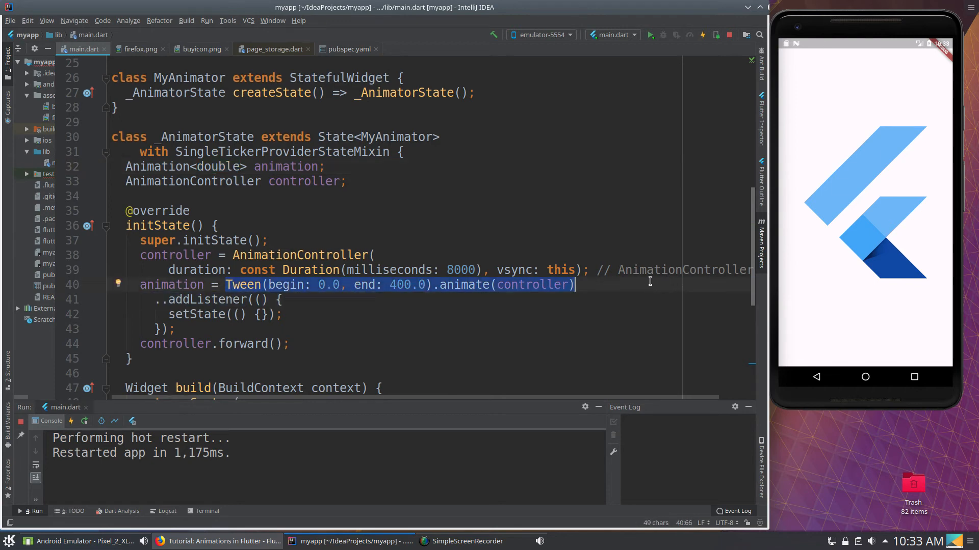
pyautogui.moveTo(809, 197)
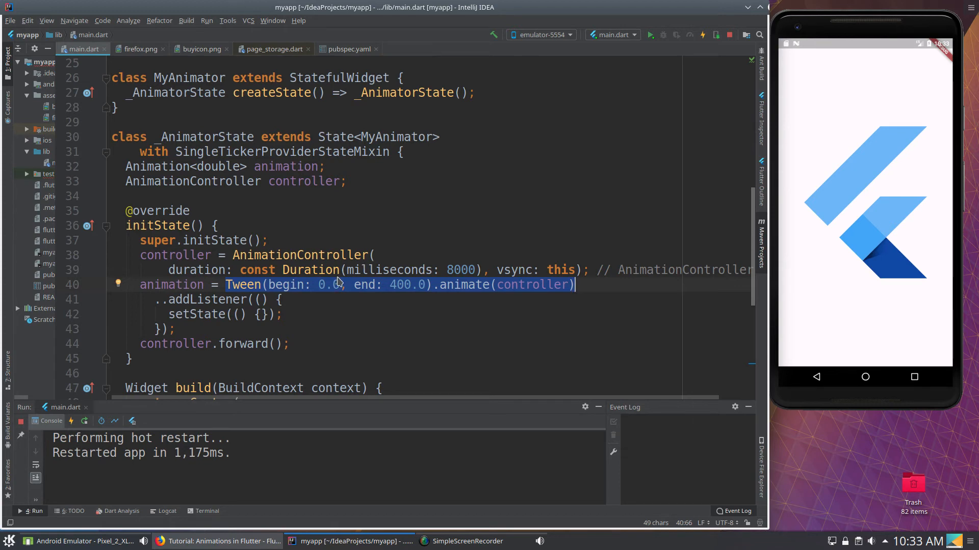
pyautogui.click(391, 285)
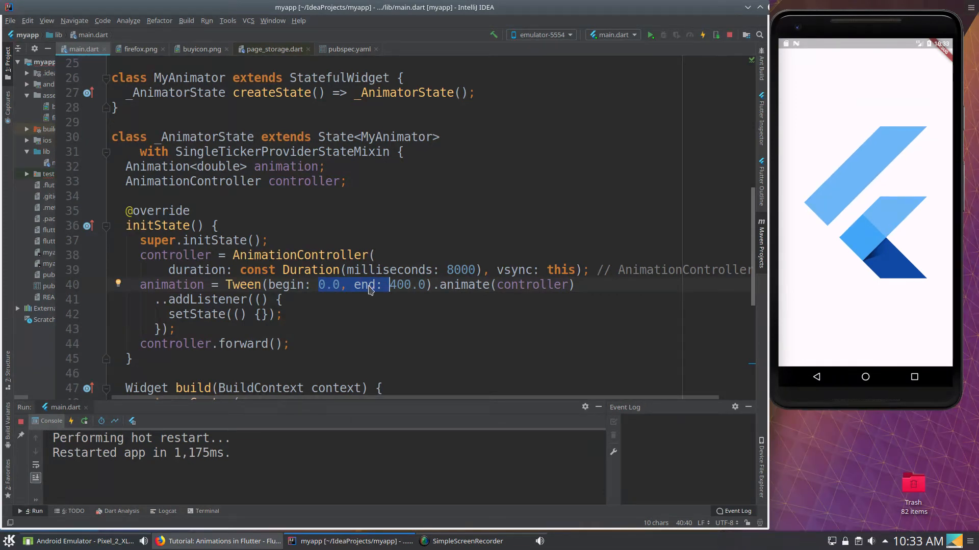
pyautogui.moveTo(232, 315)
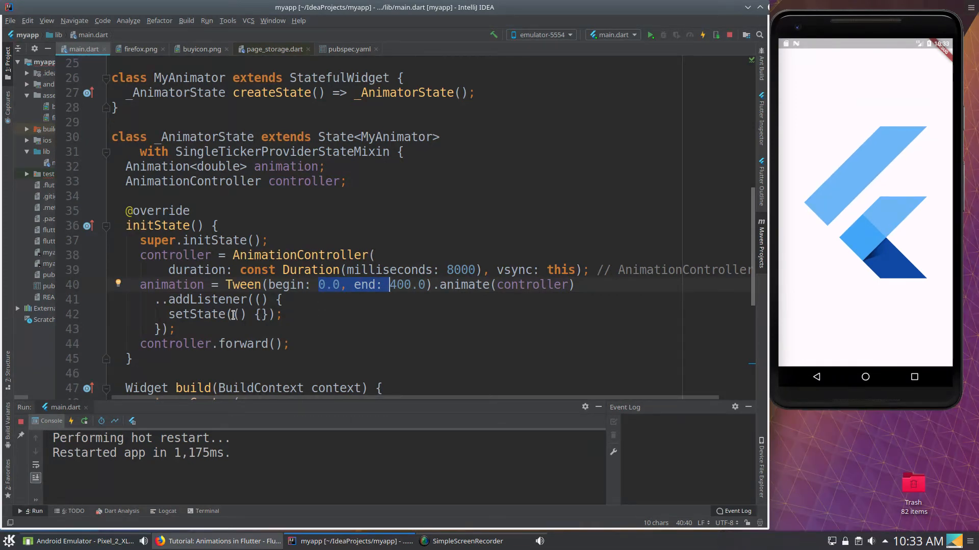
pyautogui.click(290, 344)
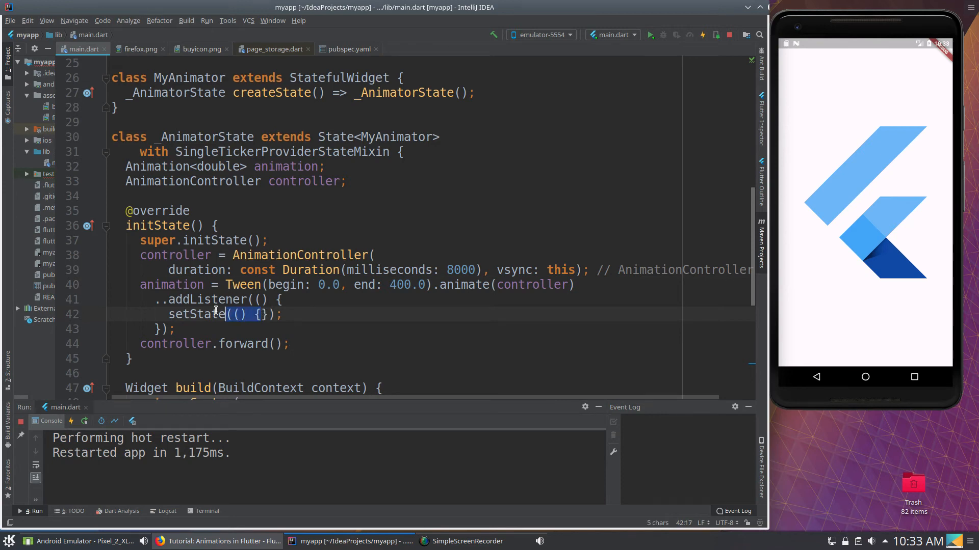
pyautogui.doubleClick(143, 284)
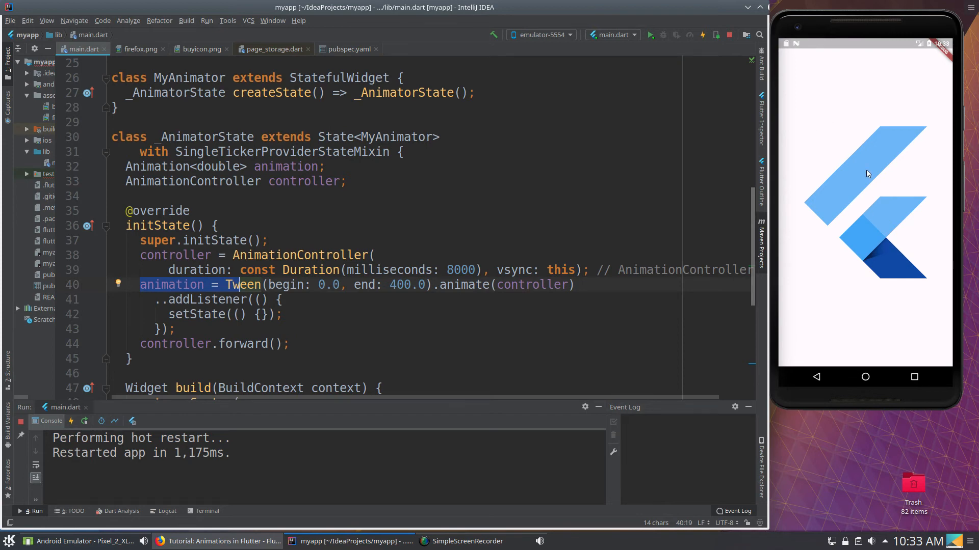
pyautogui.moveTo(763, 162)
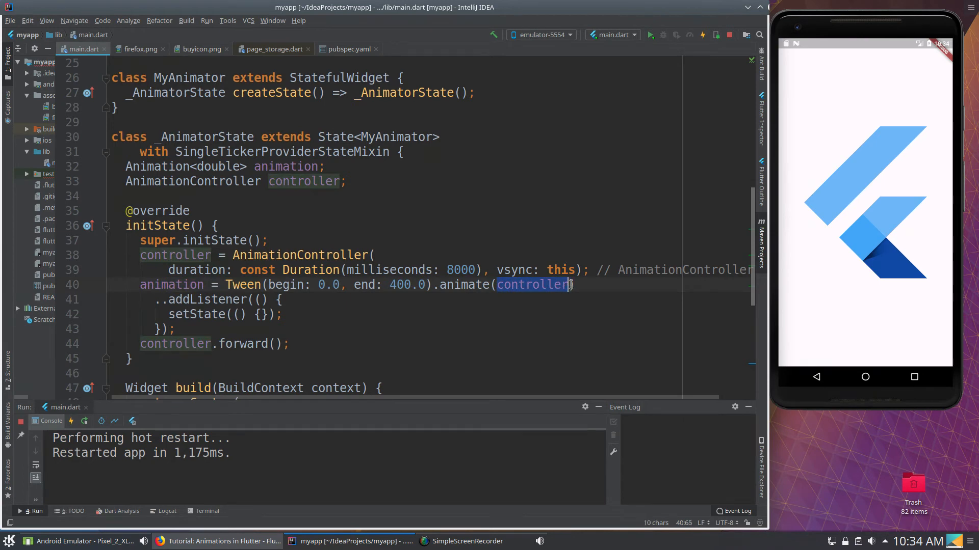
pyautogui.doubleClick(461, 269)
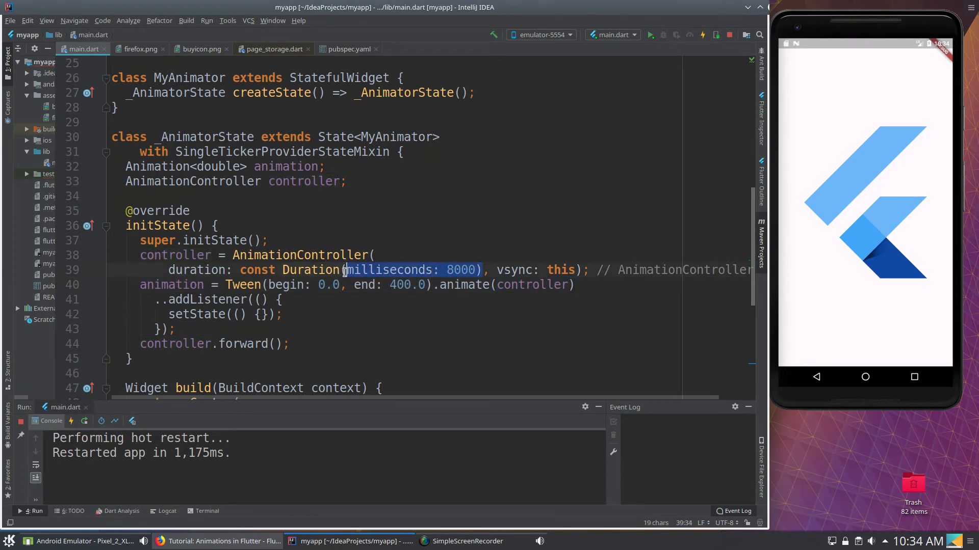
pyautogui.click(261, 314)
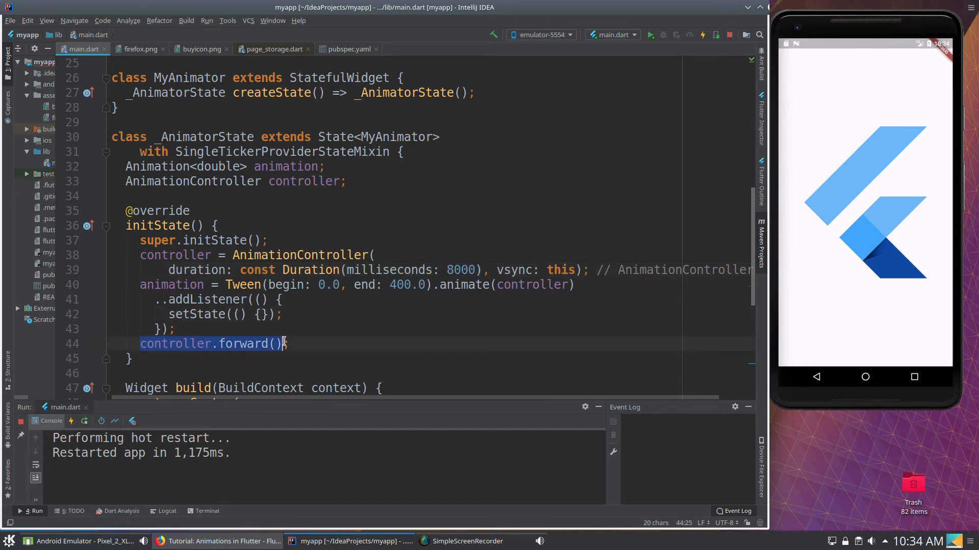
pyautogui.click(253, 343)
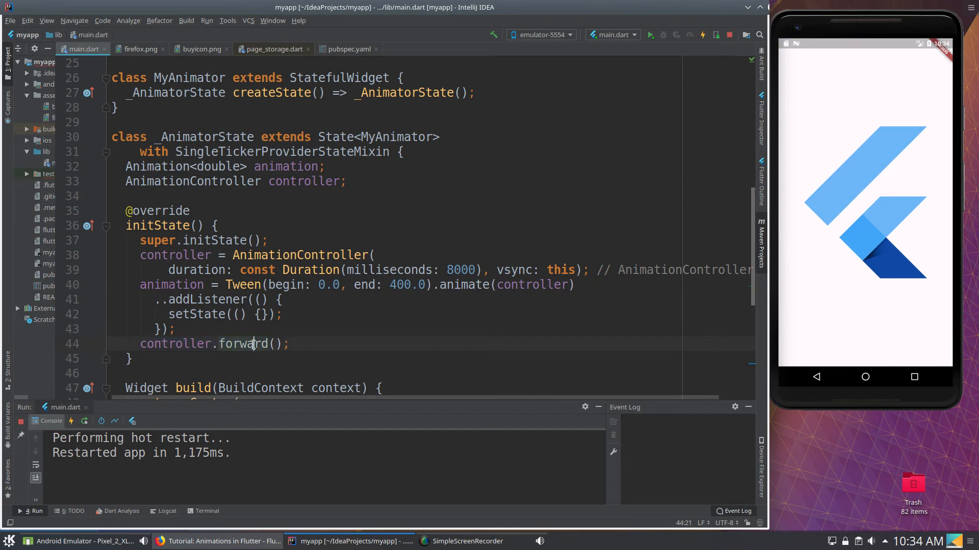
pyautogui.moveTo(493, 288)
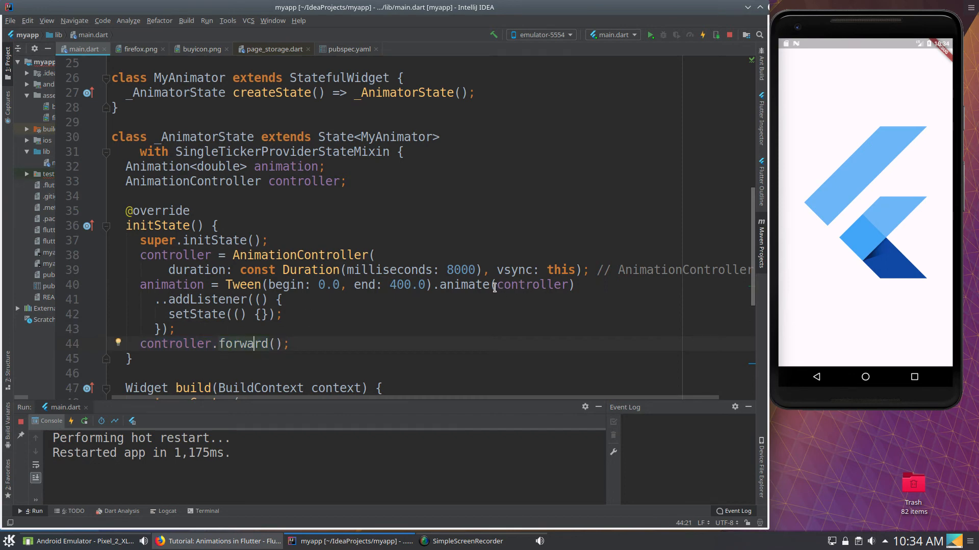
pyautogui.doubleClick(530, 285)
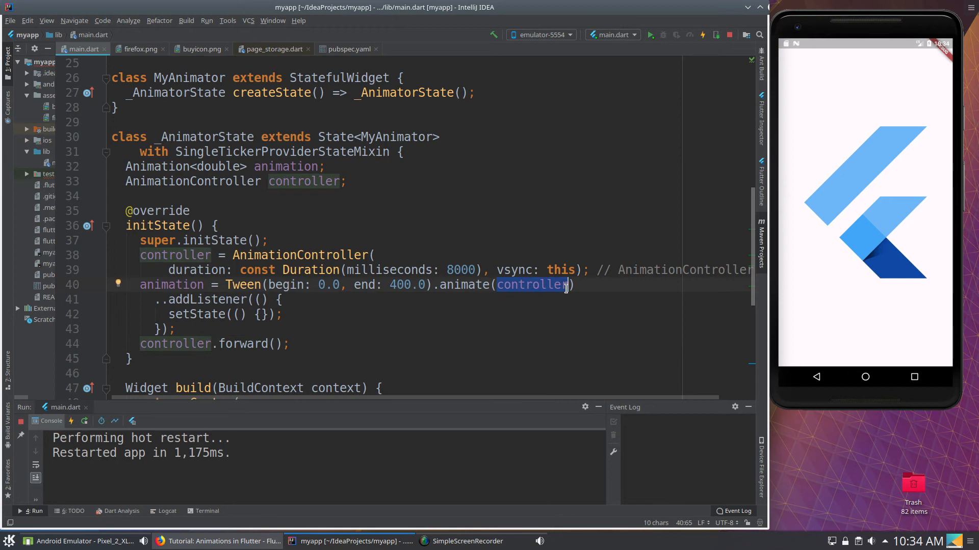
pyautogui.moveTo(550, 289)
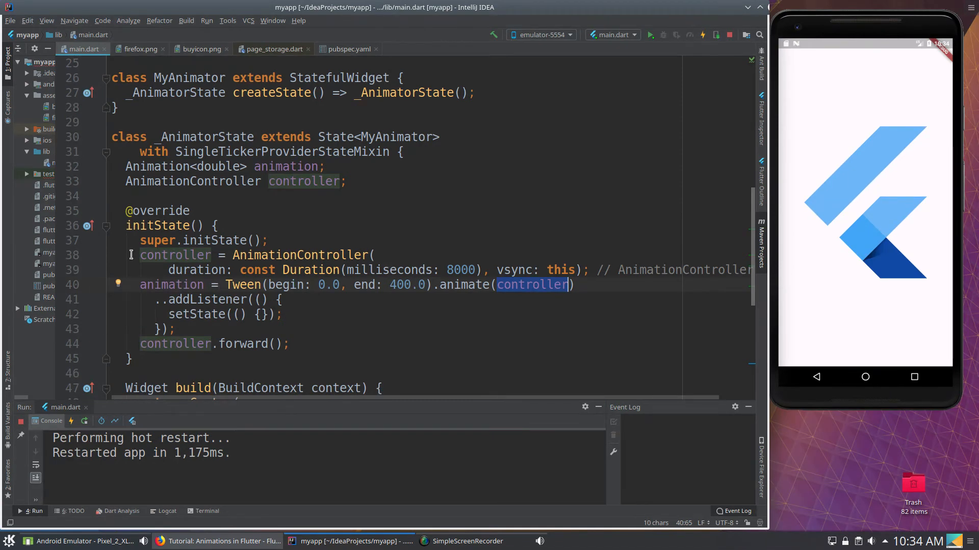
pyautogui.moveTo(254, 343)
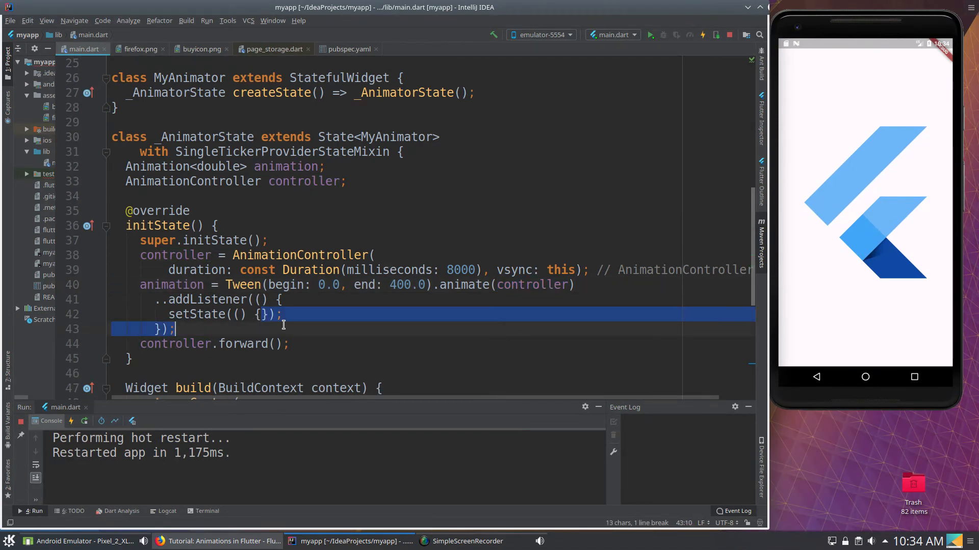
pyautogui.scroll(-3)
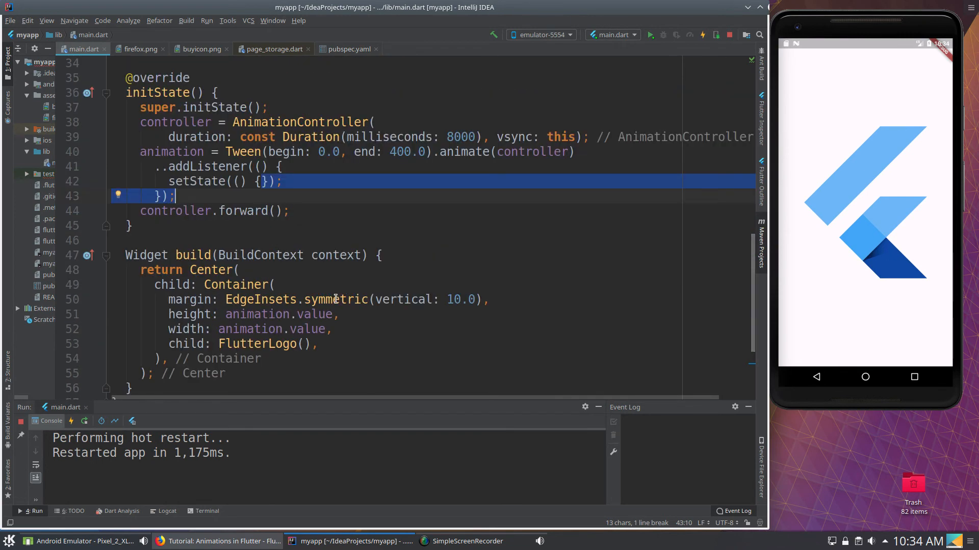
pyautogui.moveTo(260, 192)
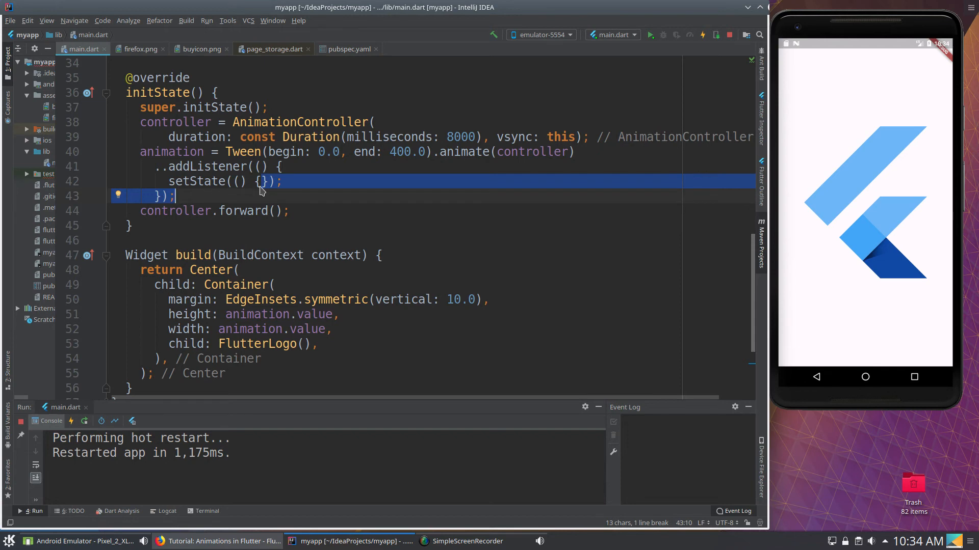
pyautogui.doubleClick(165, 152)
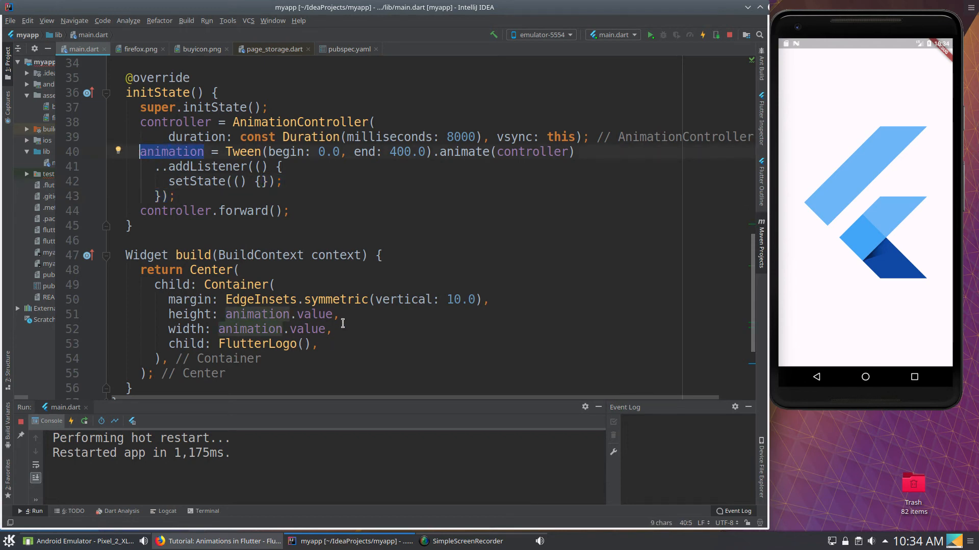
pyautogui.click(281, 314)
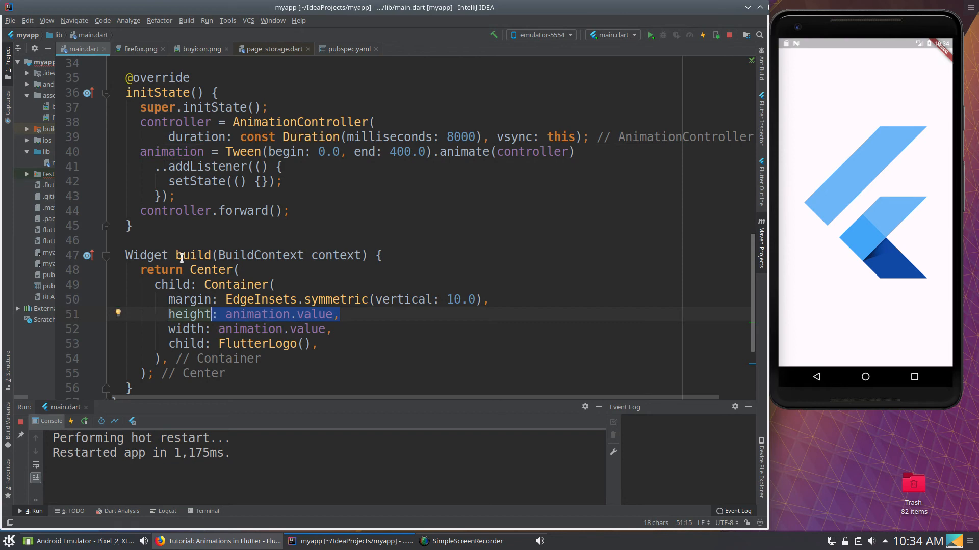
pyautogui.scroll(-3)
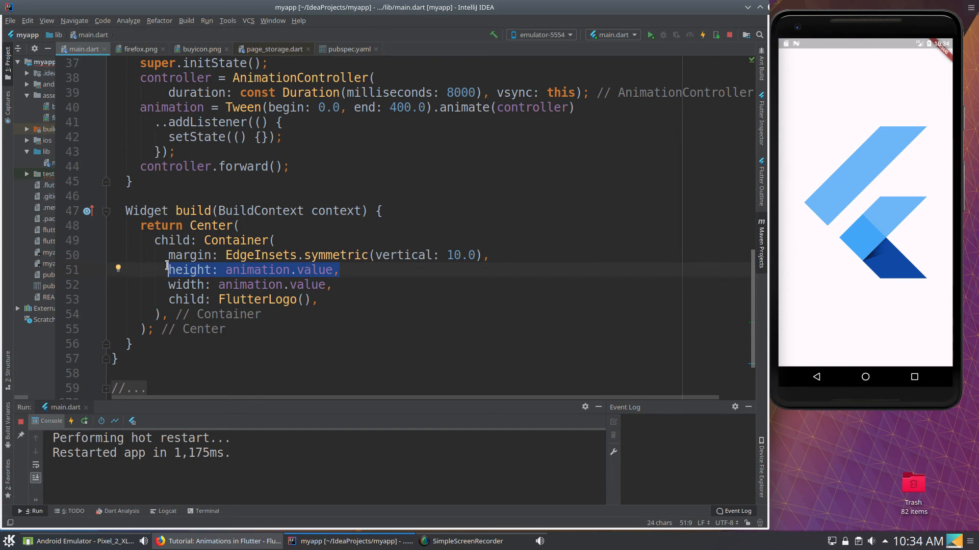
pyautogui.click(355, 210)
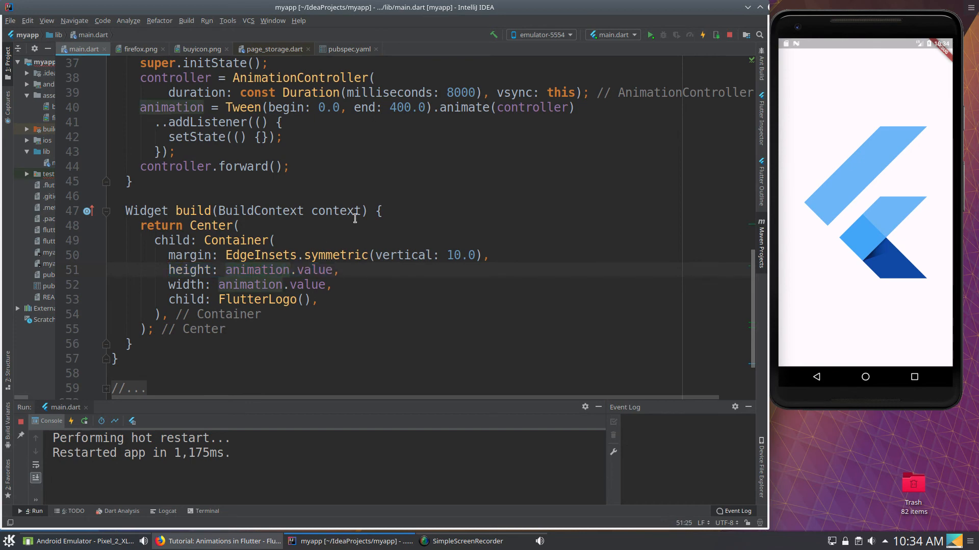
pyautogui.moveTo(172, 286)
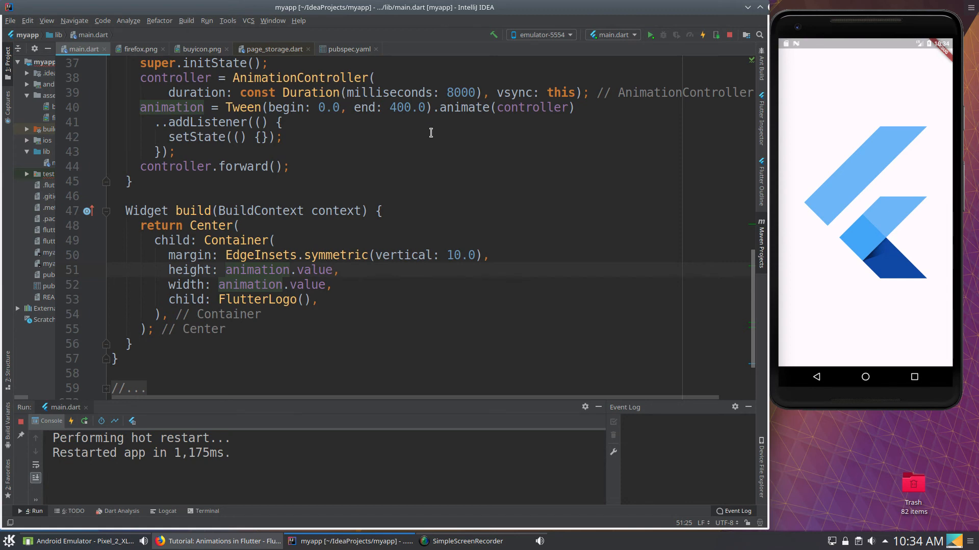
pyautogui.moveTo(335, 131)
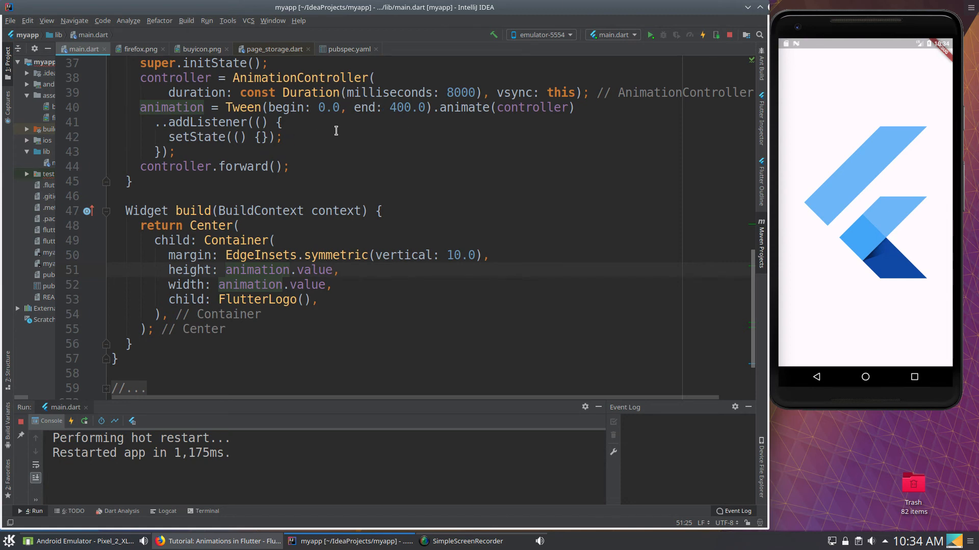
pyautogui.click(259, 136)
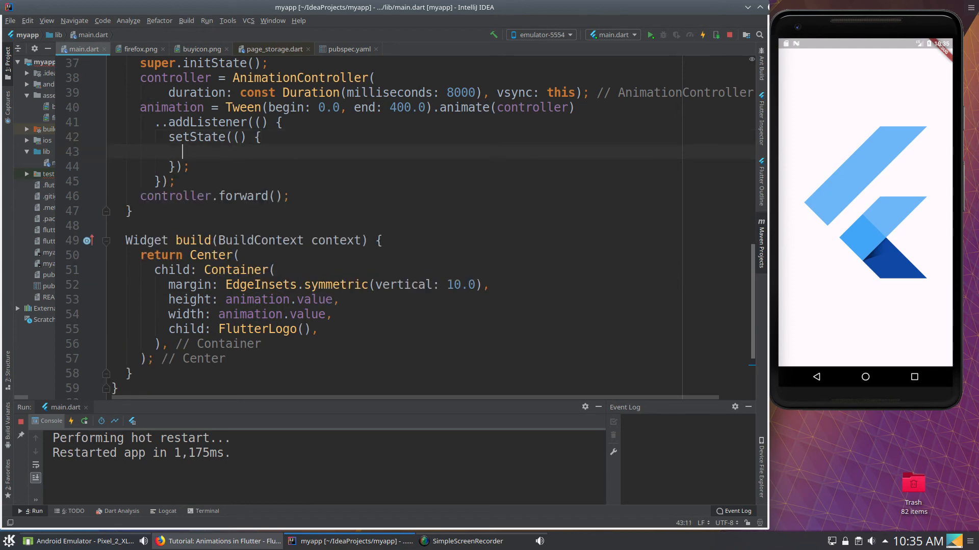
# Step: Add print(animation.value); inside setState and rerun so the console logs values reaching 400.0
pyautogui.write('print(')
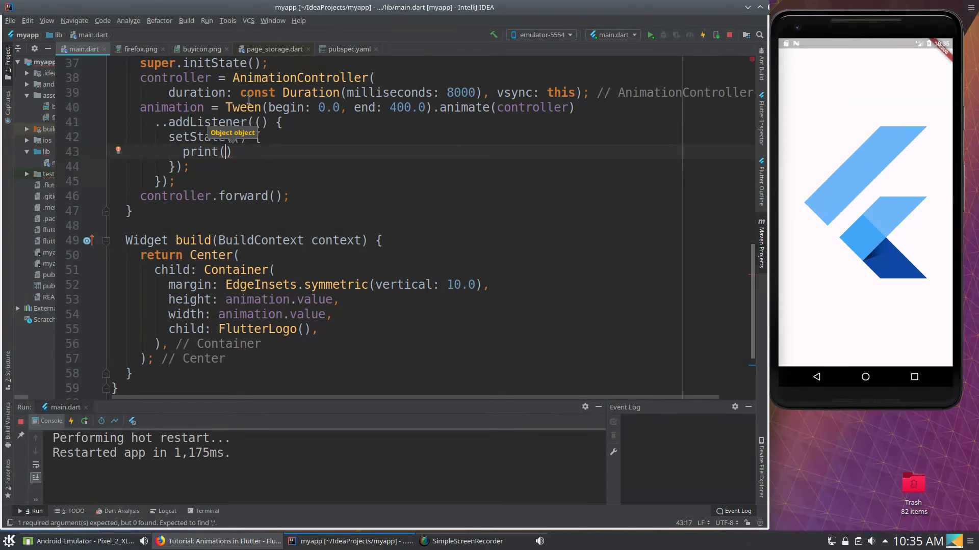
pyautogui.write('animation.value')
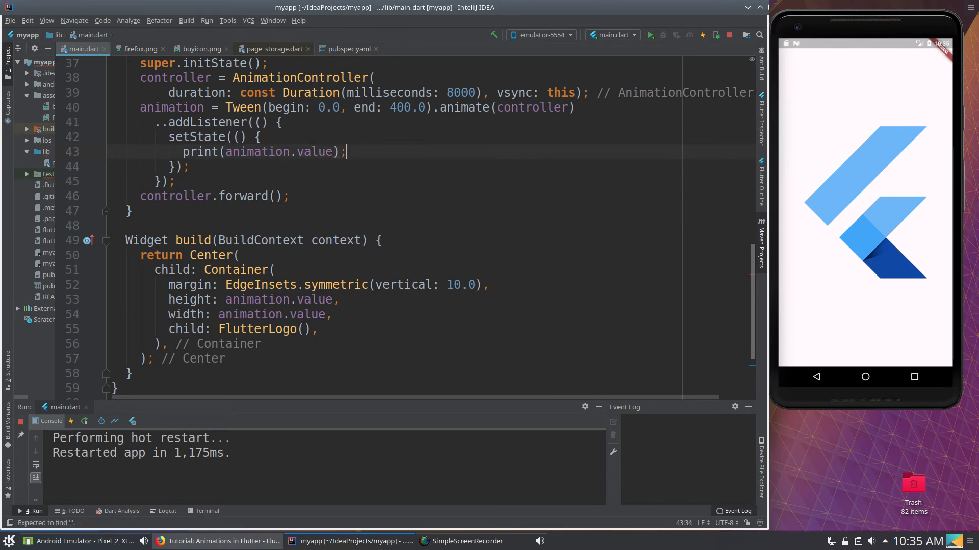
pyautogui.moveTo(649, 34)
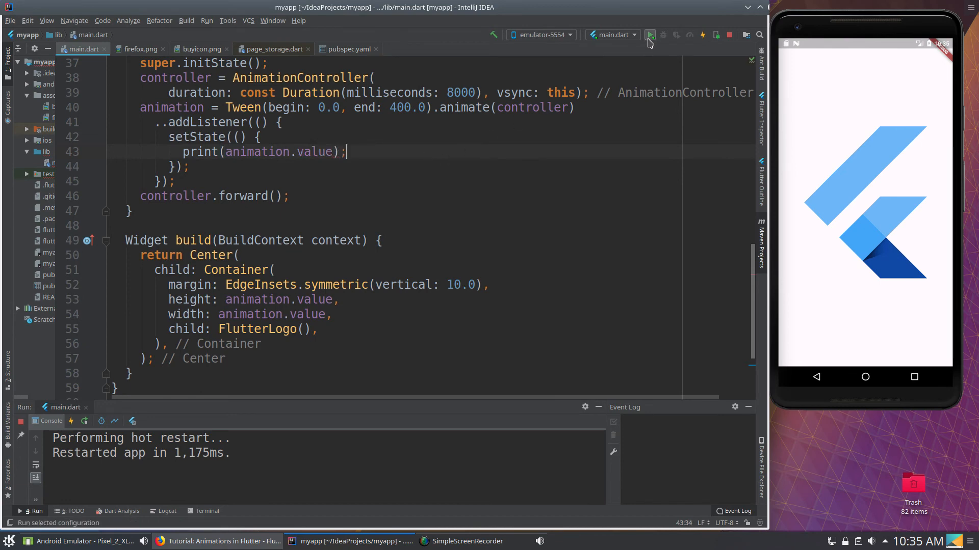
pyautogui.click(650, 34)
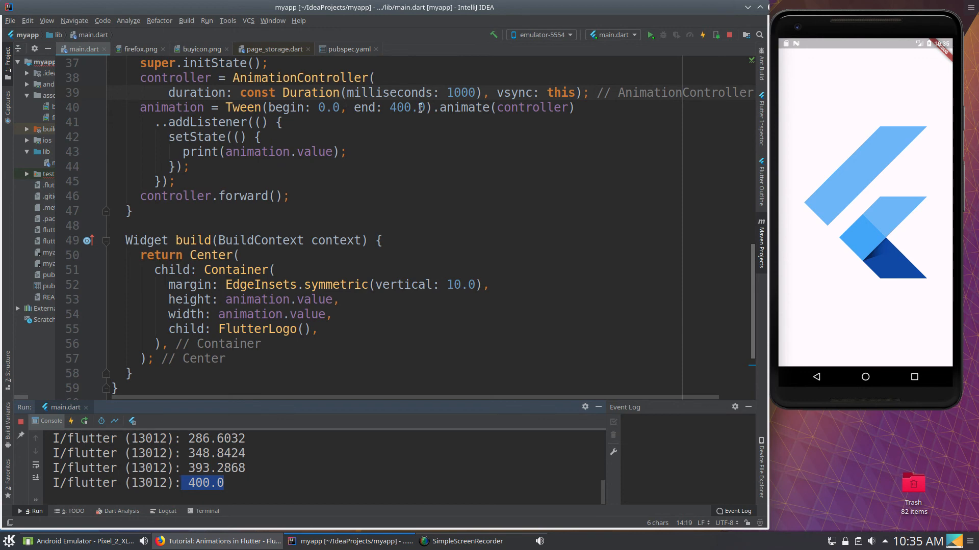
pyautogui.moveTo(357, 155)
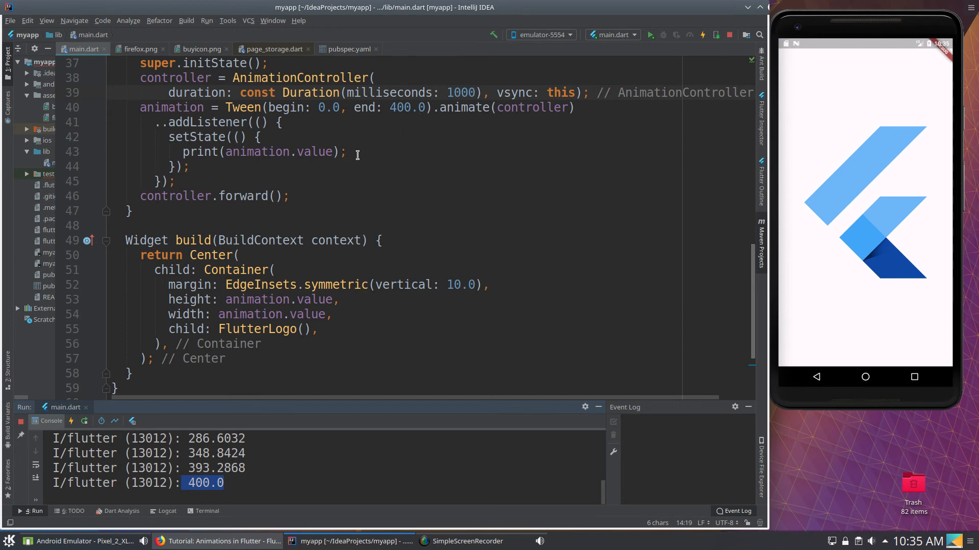
# Step: Add print(animation.isCompleted); below the first print so the console ends with 400.0 and true
pyautogui.press('enter')
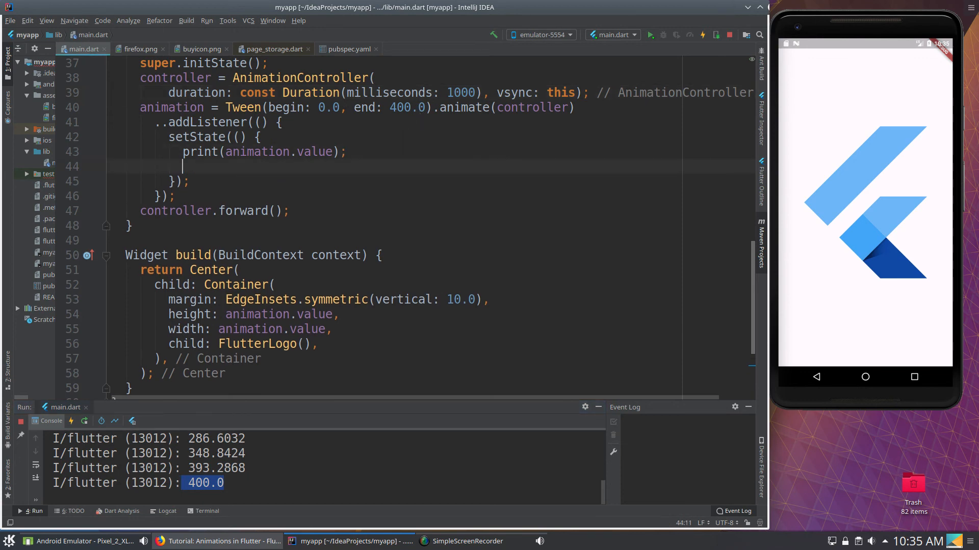
pyautogui.write('print(')
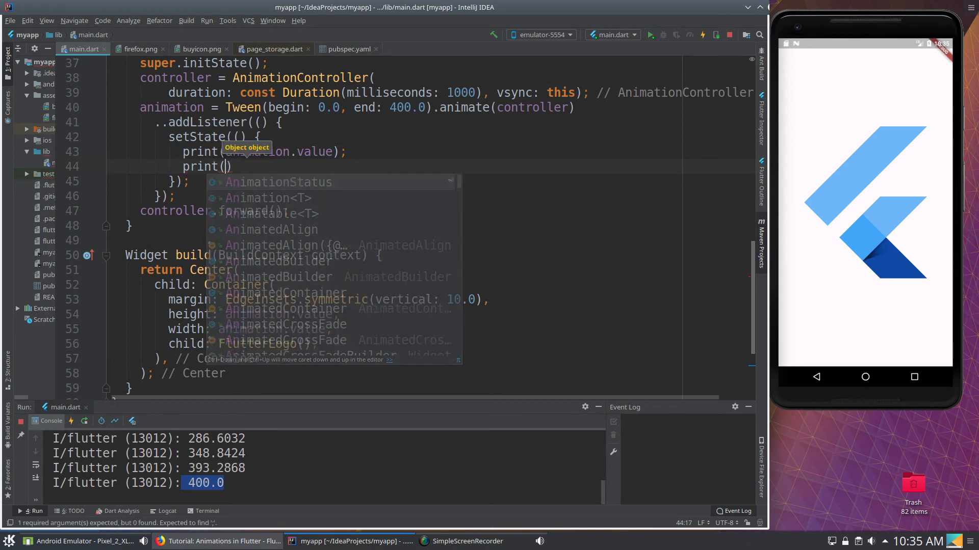
pyautogui.write('animation.')
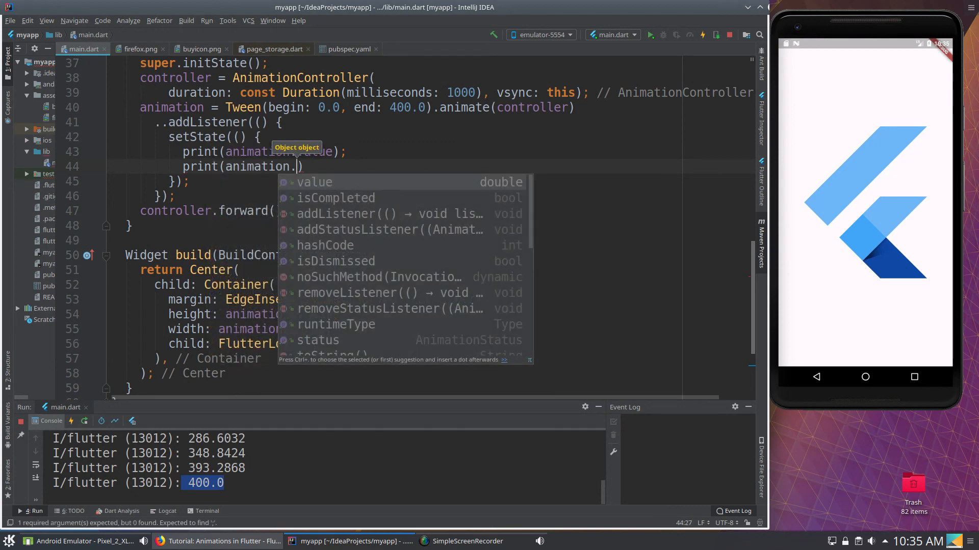
pyautogui.moveTo(350, 205)
pyautogui.write('isCompleted')
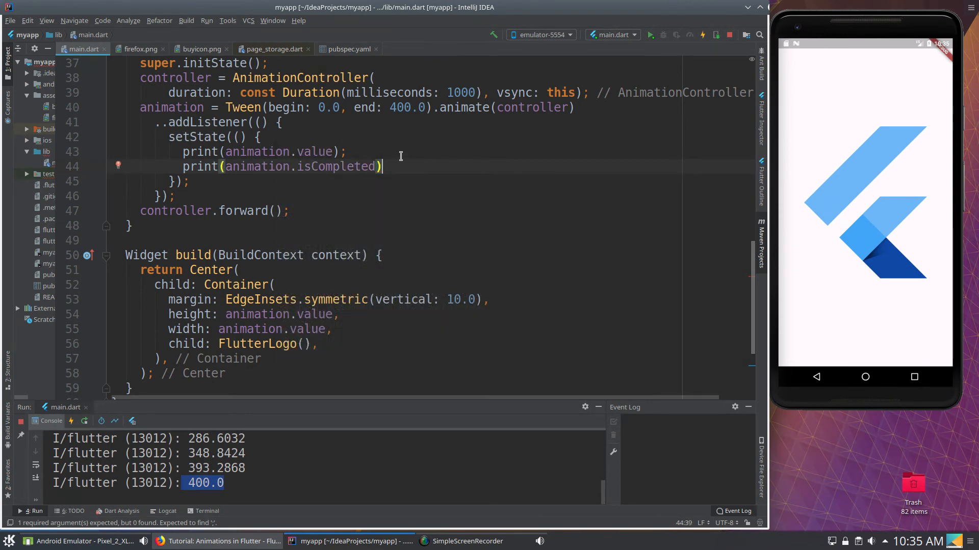
pyautogui.write(';')
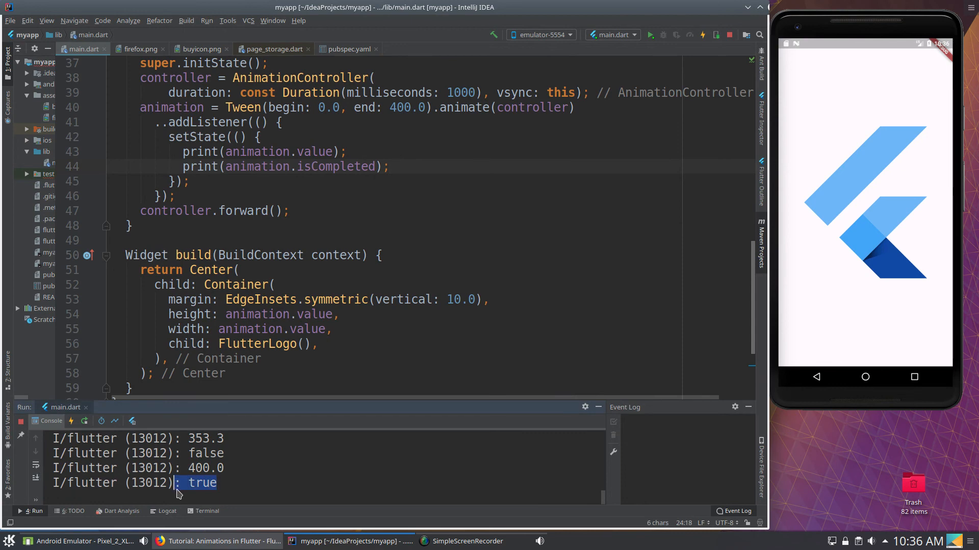
pyautogui.click(203, 137)
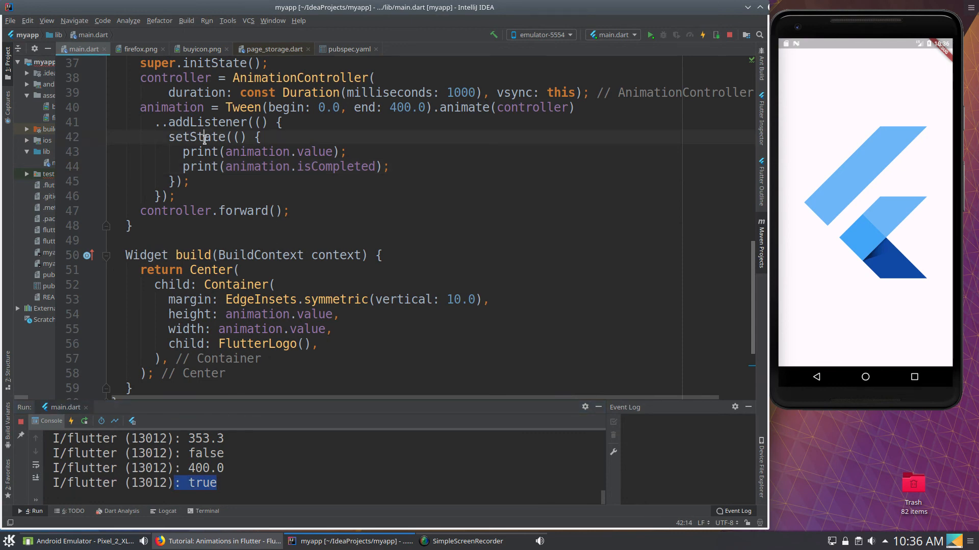
pyautogui.doubleClick(170, 107)
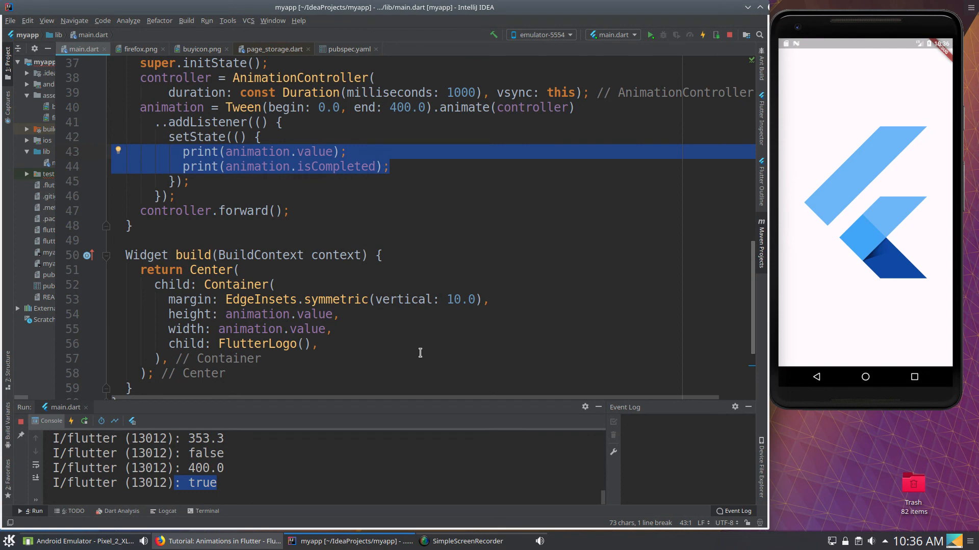
pyautogui.scroll(3)
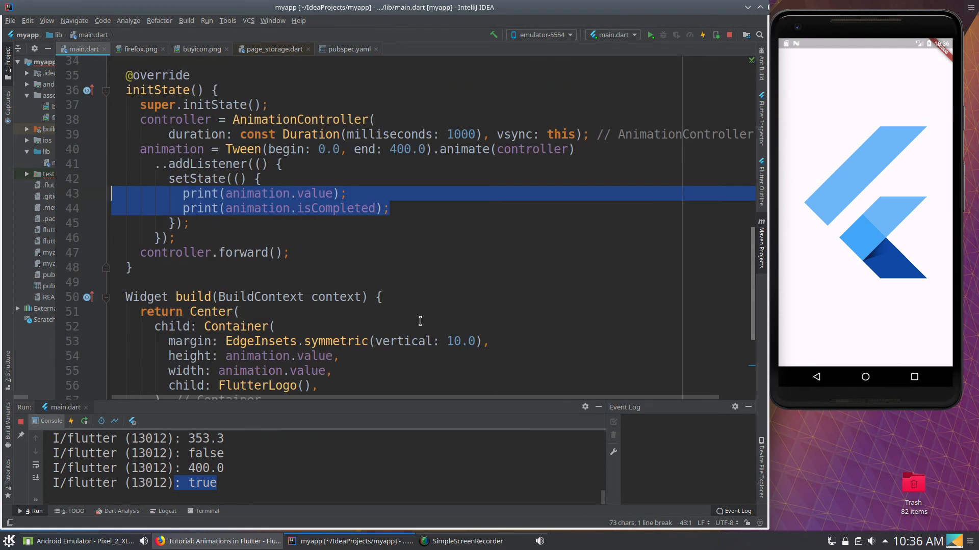
pyautogui.moveTo(382, 296)
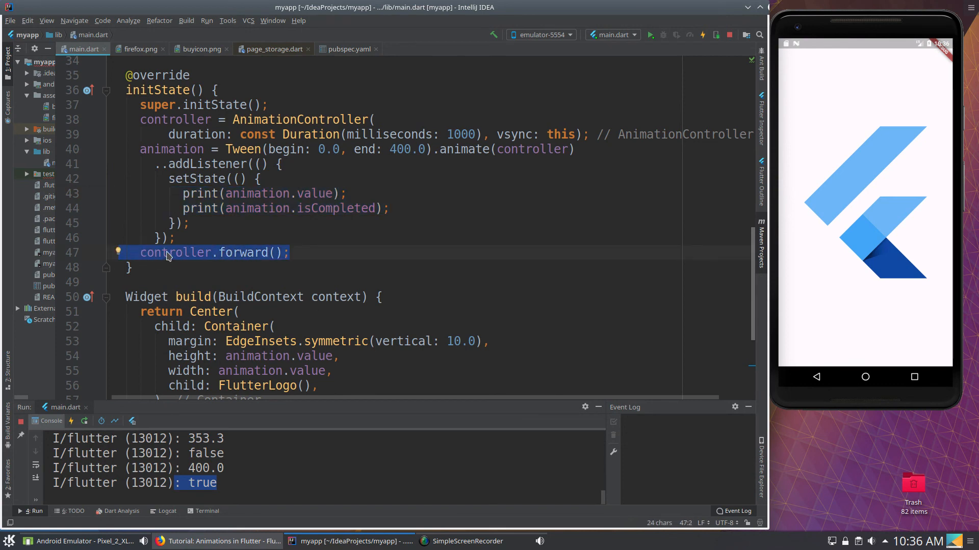
pyautogui.click(229, 253)
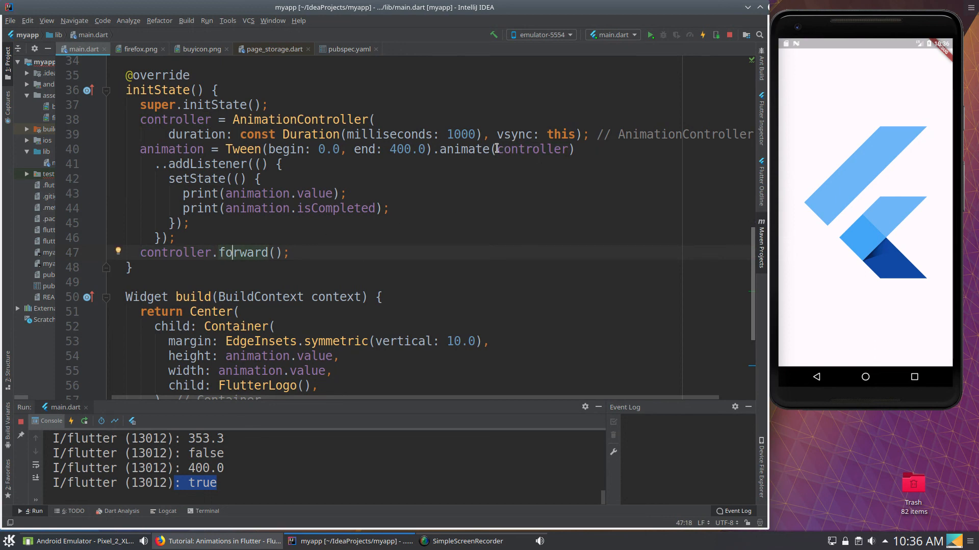
pyautogui.doubleClick(533, 149)
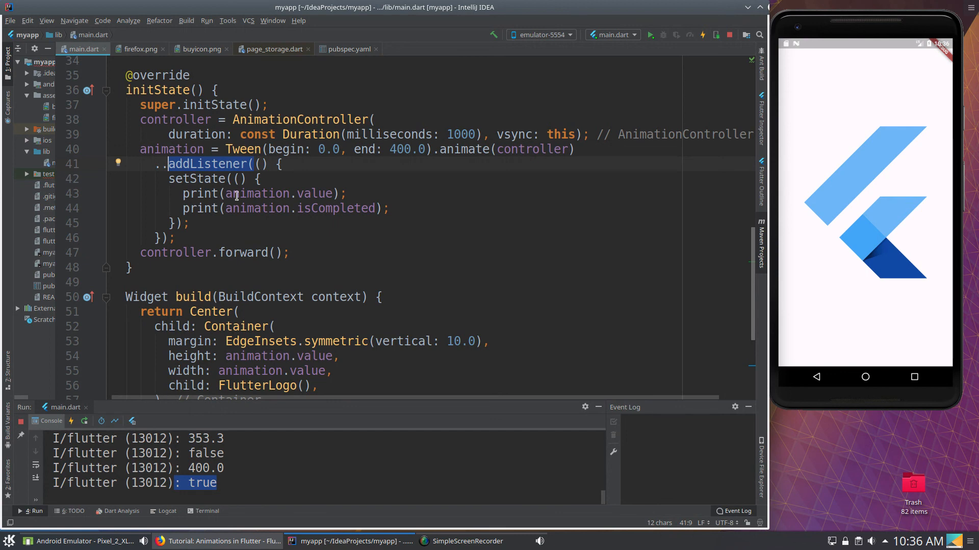
pyautogui.moveTo(351, 234)
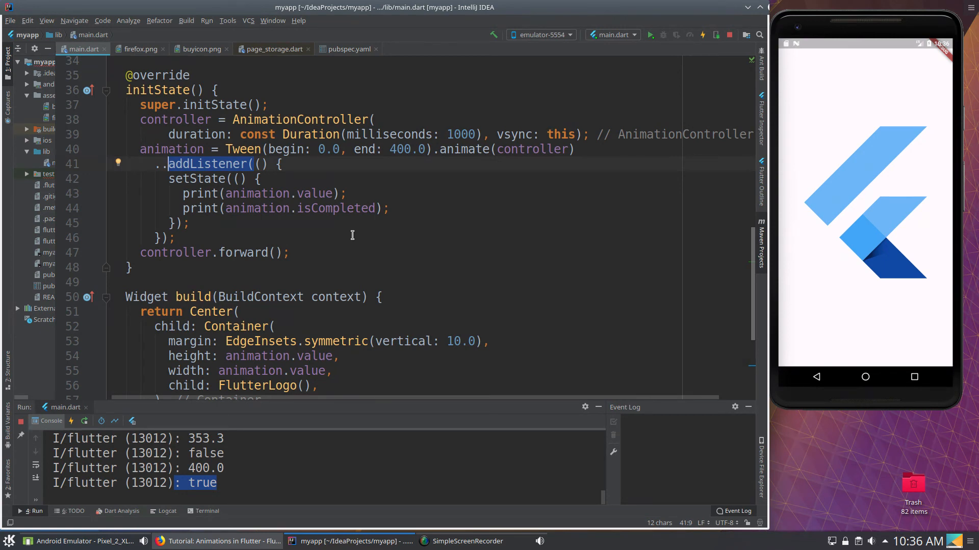
pyautogui.scroll(3)
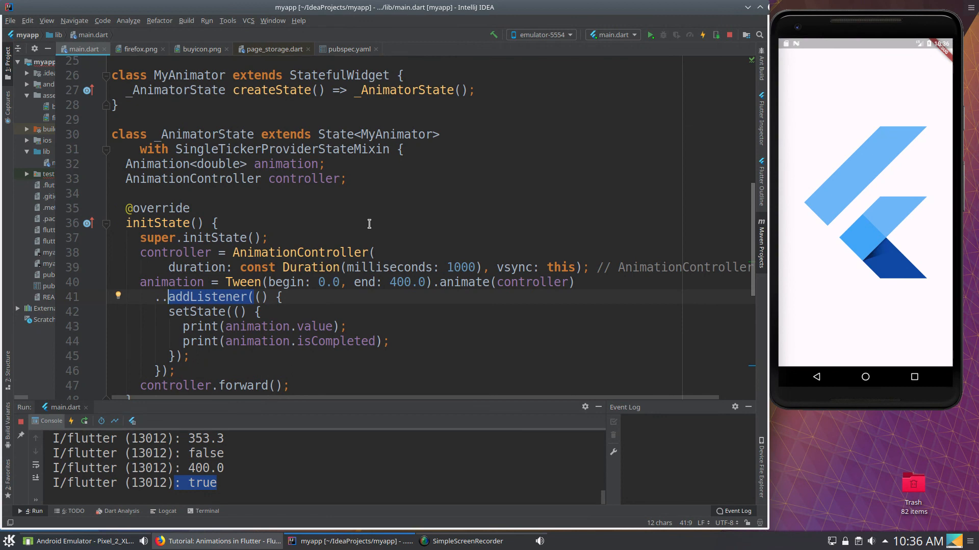
pyautogui.scroll(-3)
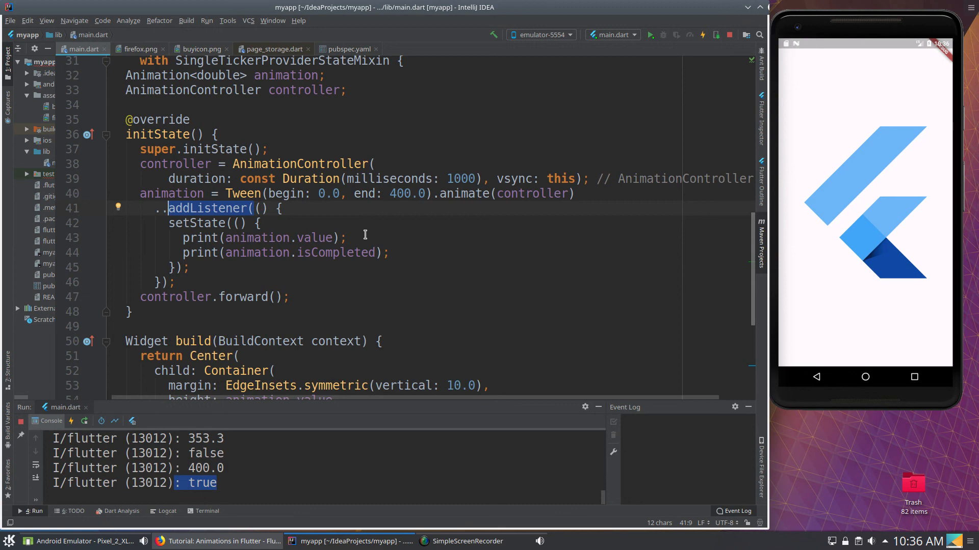
pyautogui.moveTo(364, 236)
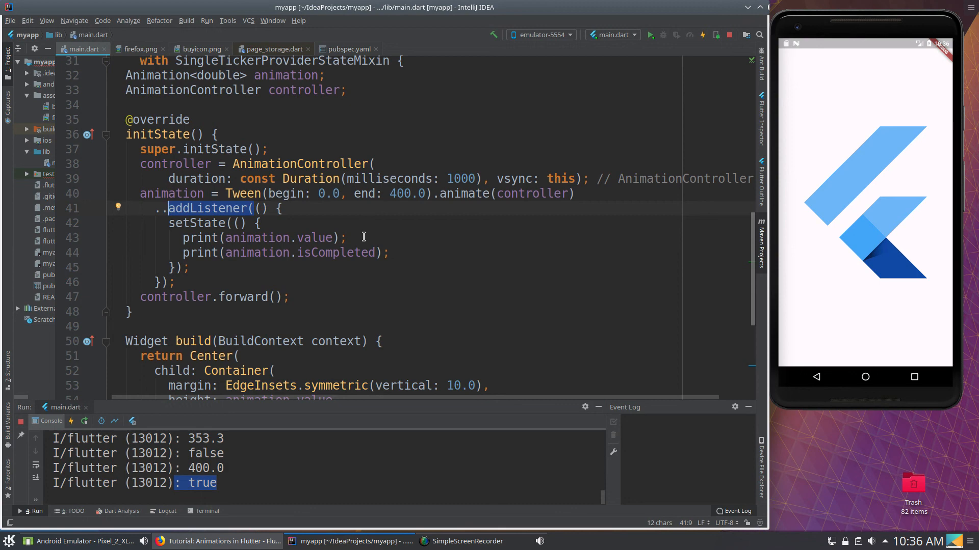